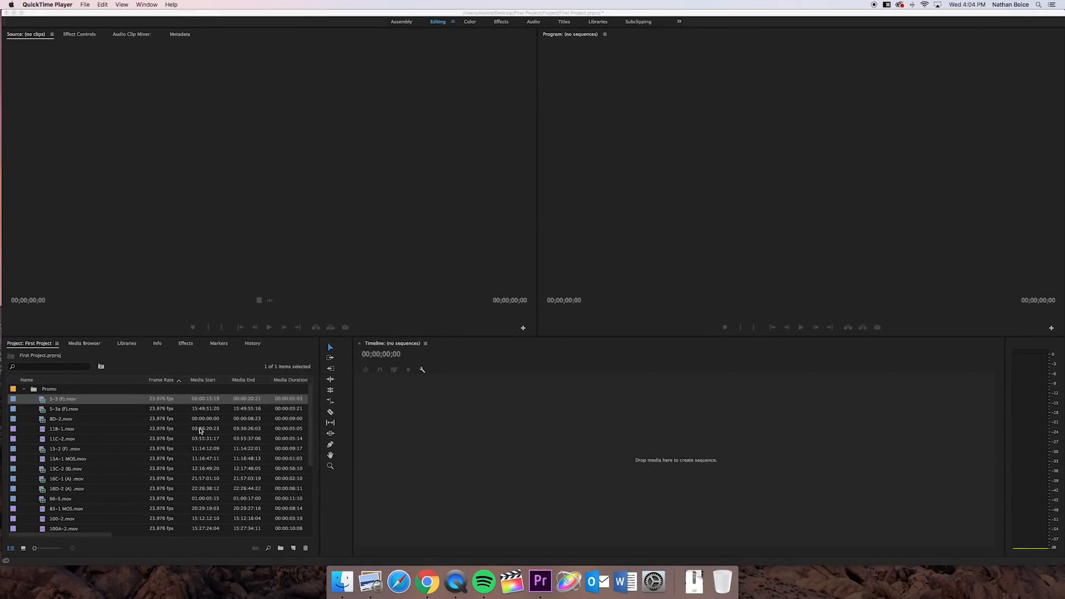
pyautogui.moveTo(98, 418)
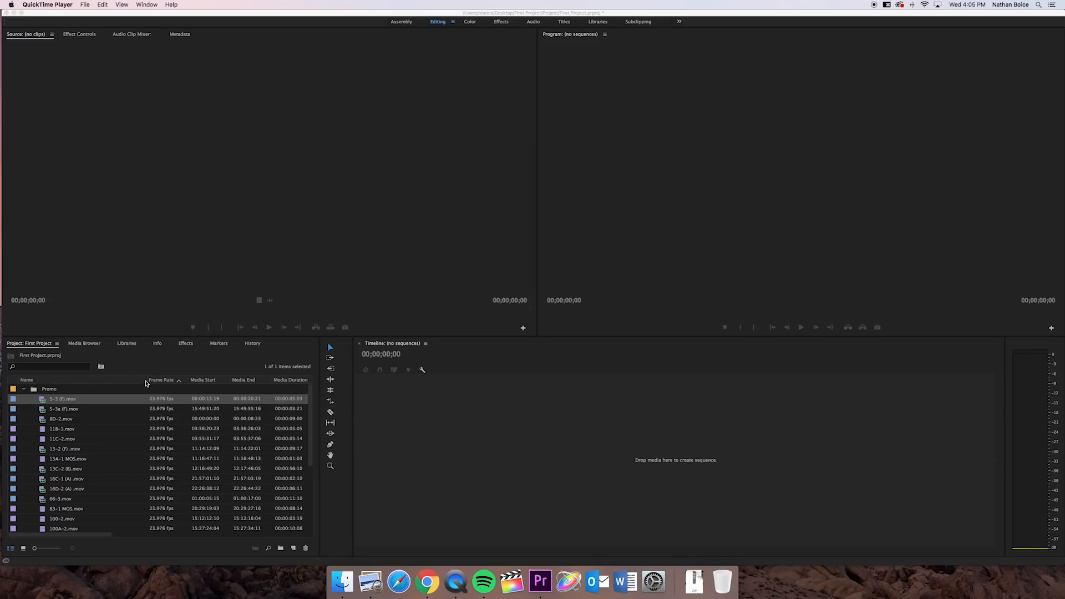
pyautogui.moveTo(244, 416)
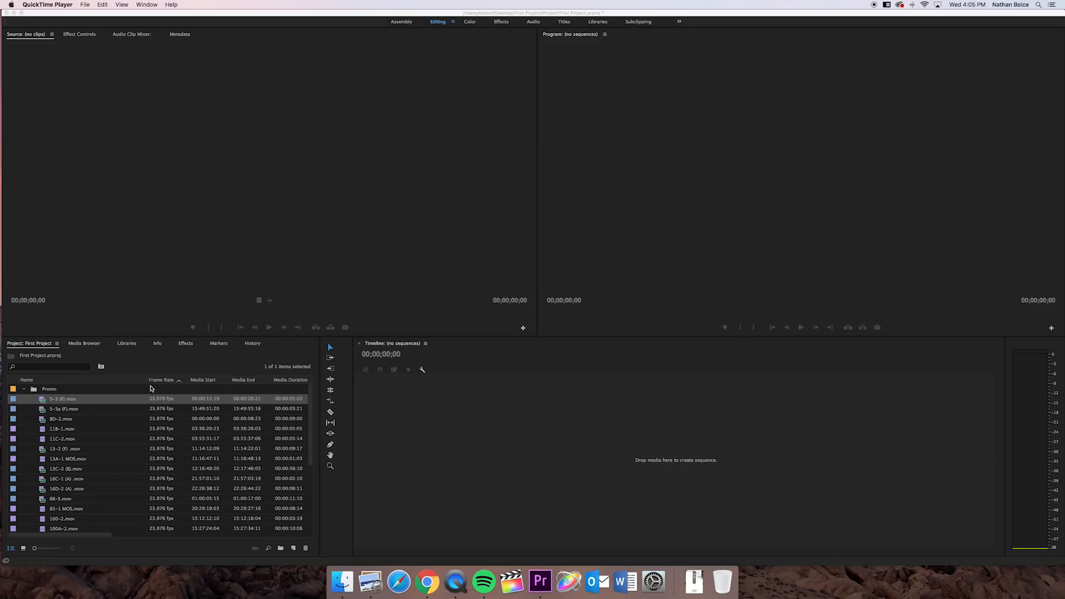
pyautogui.moveTo(167, 404)
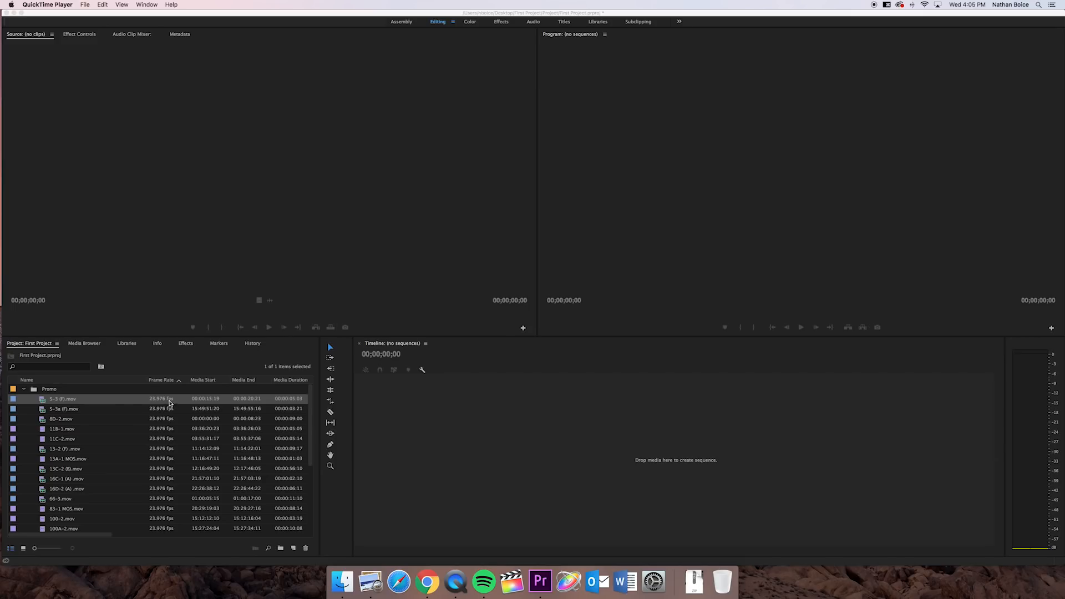
pyautogui.moveTo(23, 385)
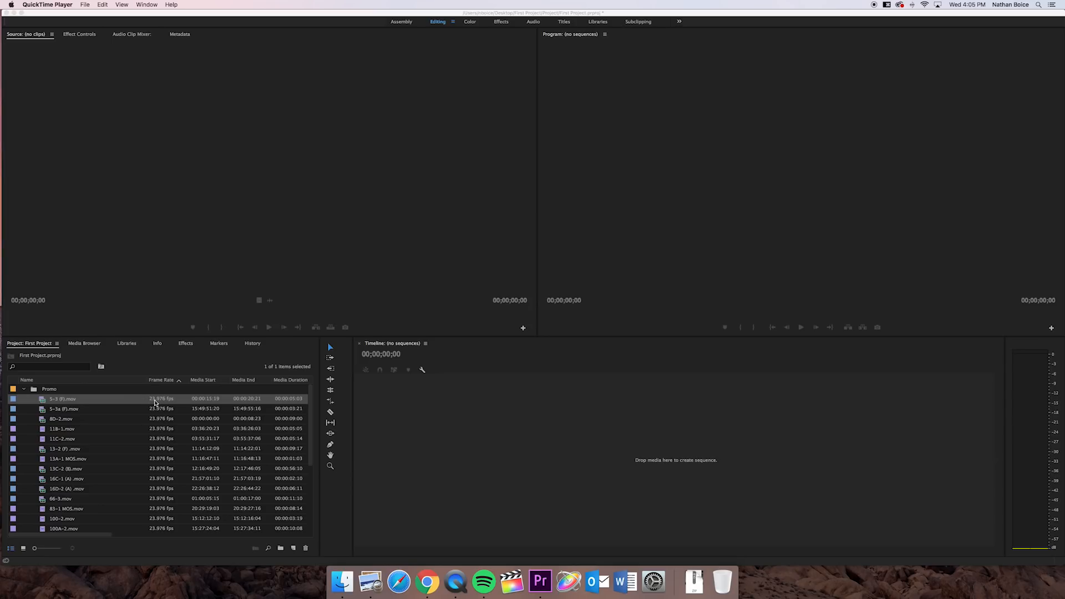
pyautogui.moveTo(156, 392)
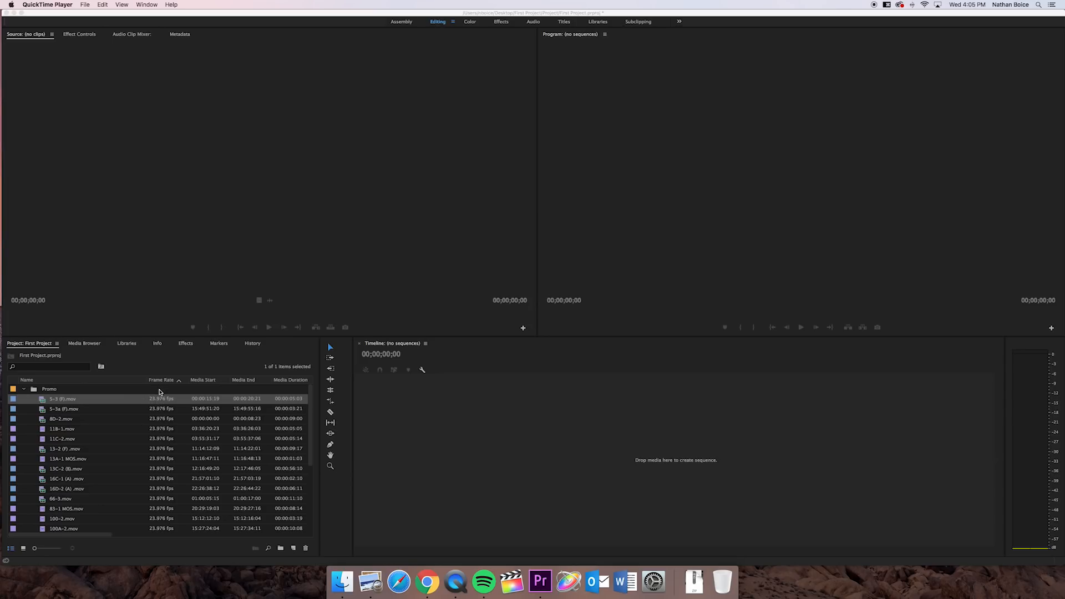
pyautogui.moveTo(158, 405)
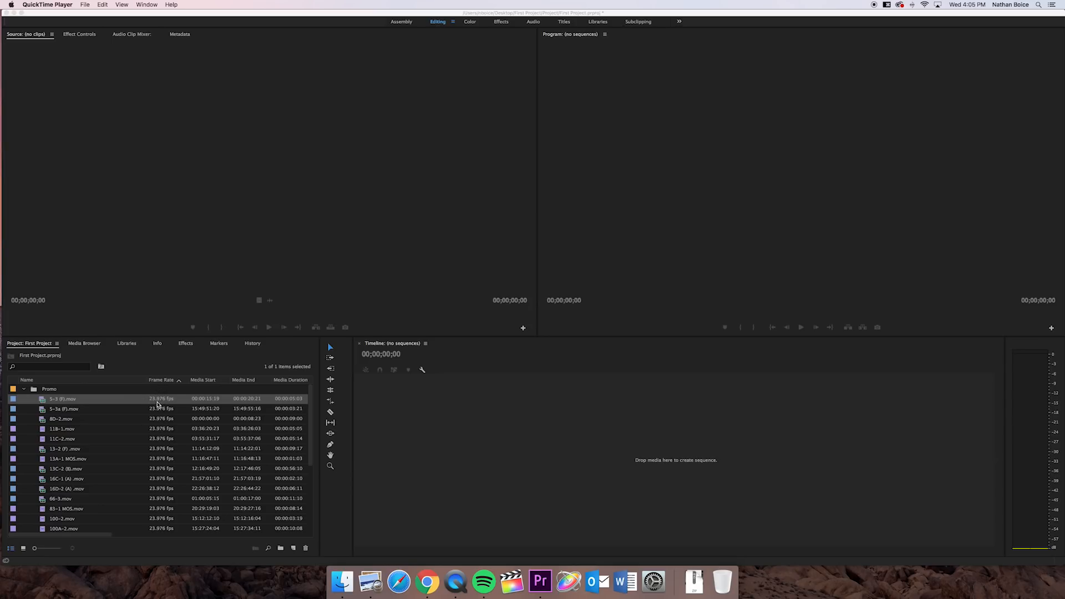
pyautogui.moveTo(172, 406)
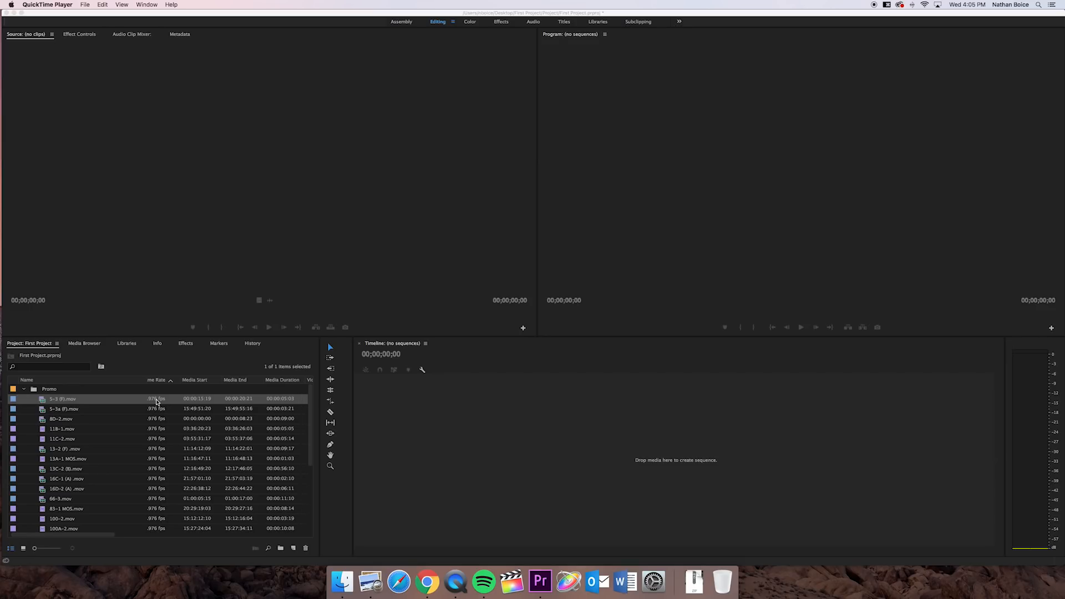
pyautogui.moveTo(227, 399)
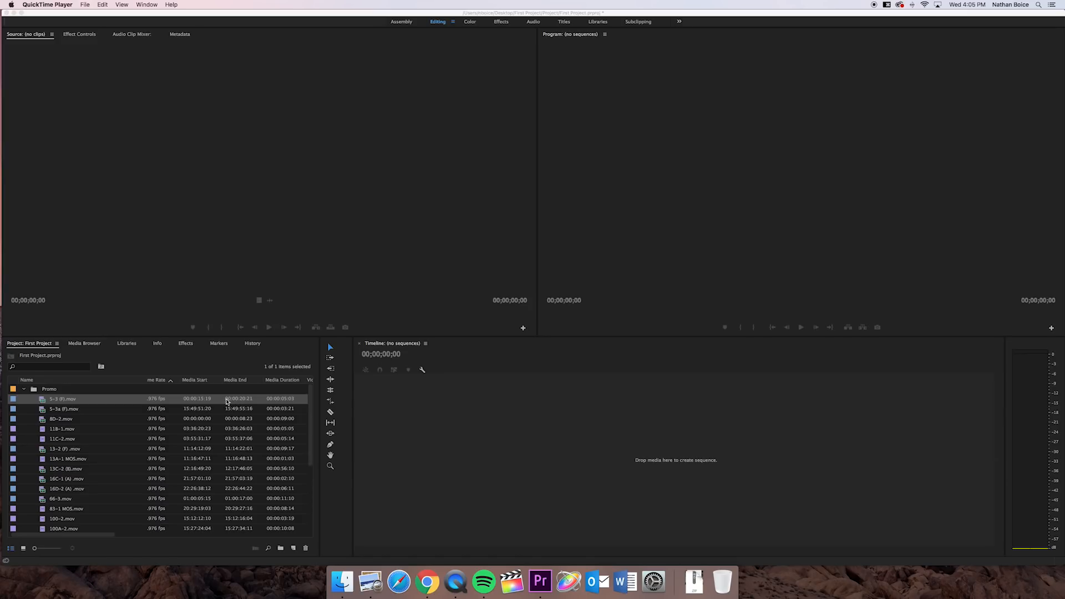
pyautogui.moveTo(199, 399)
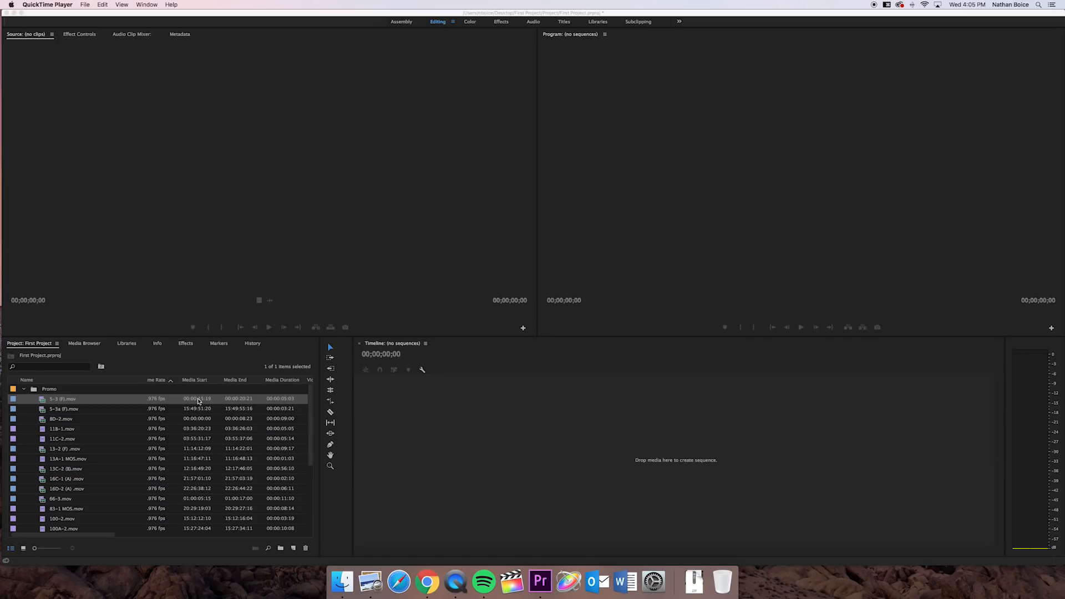
pyautogui.moveTo(200, 401)
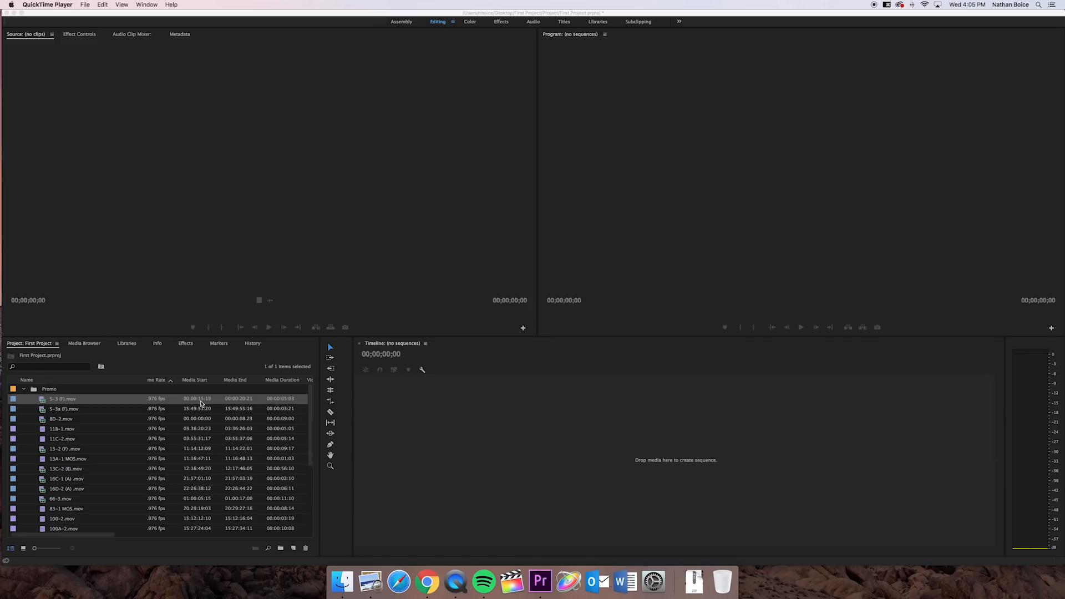
pyautogui.moveTo(240, 403)
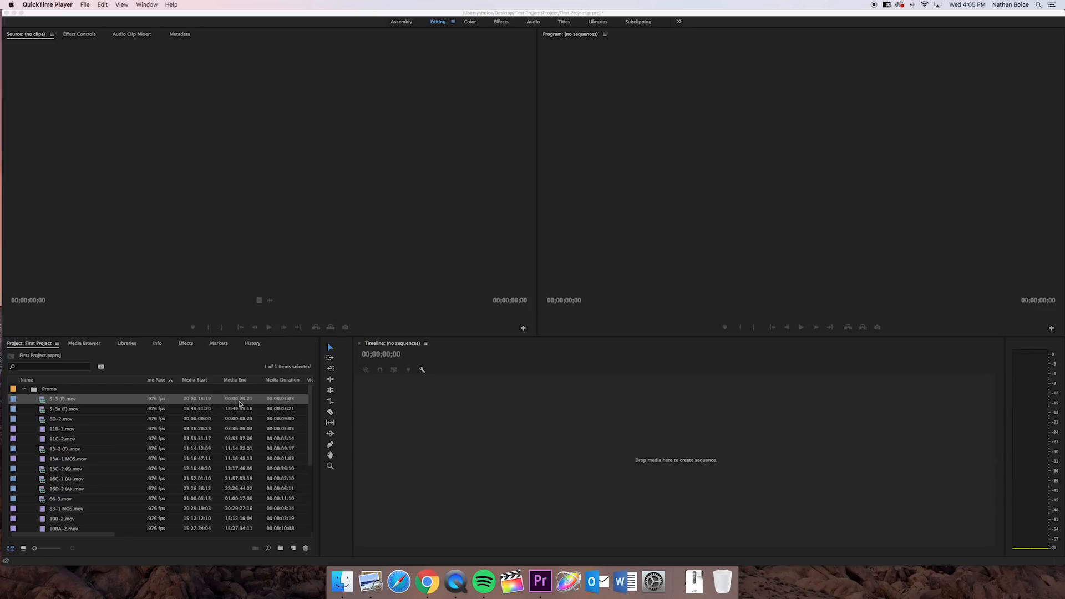
pyautogui.moveTo(248, 406)
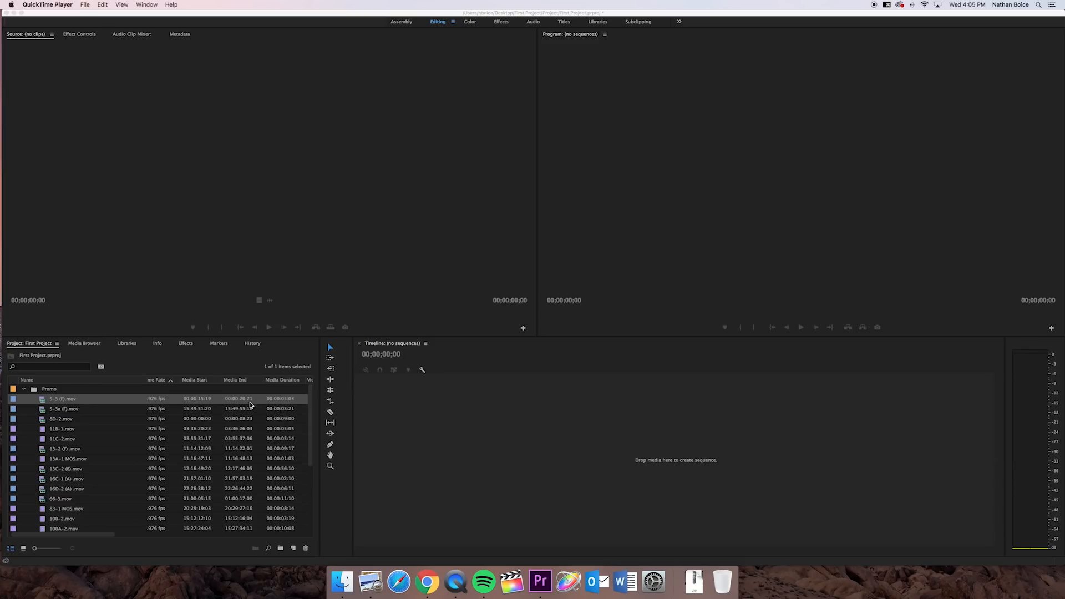
pyautogui.moveTo(283, 397)
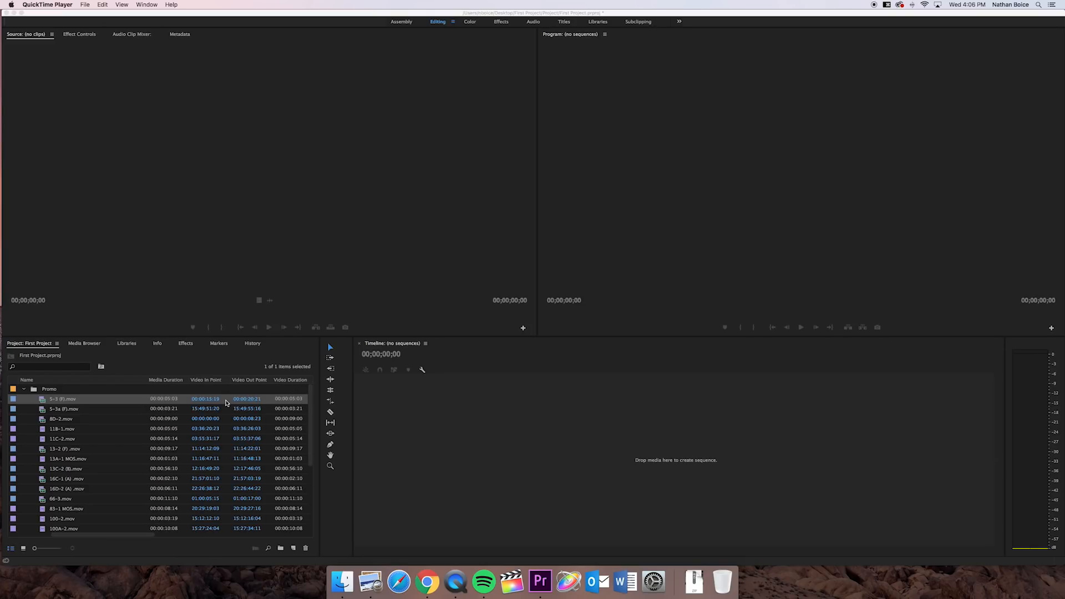
pyautogui.moveTo(257, 398)
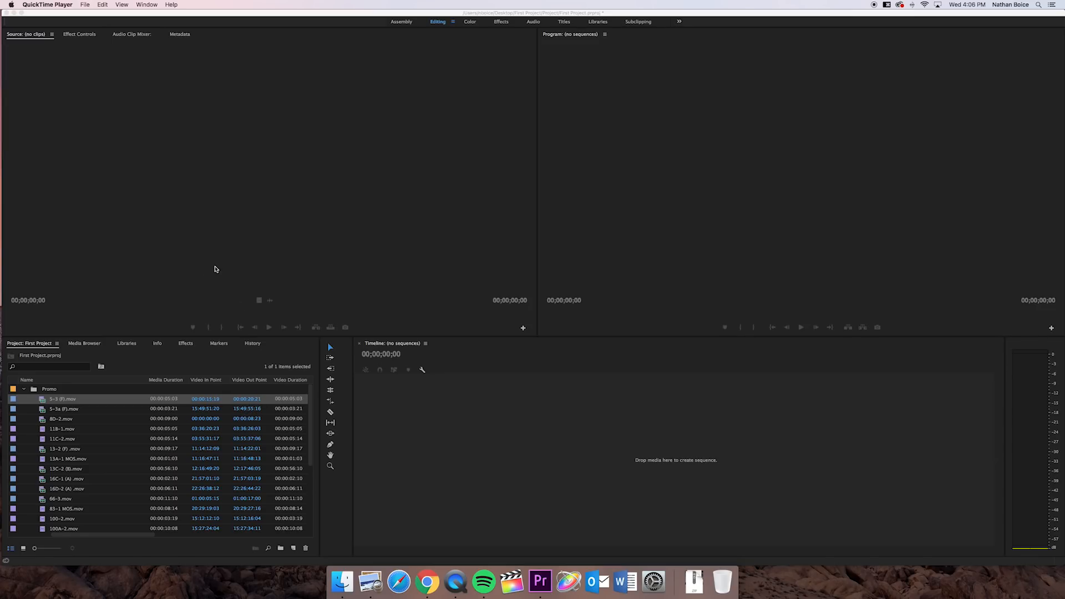
# Step: Scroll the Promo clip list right to reveal frame rate, media start, end and duration columns
pyautogui.hscroll(3)
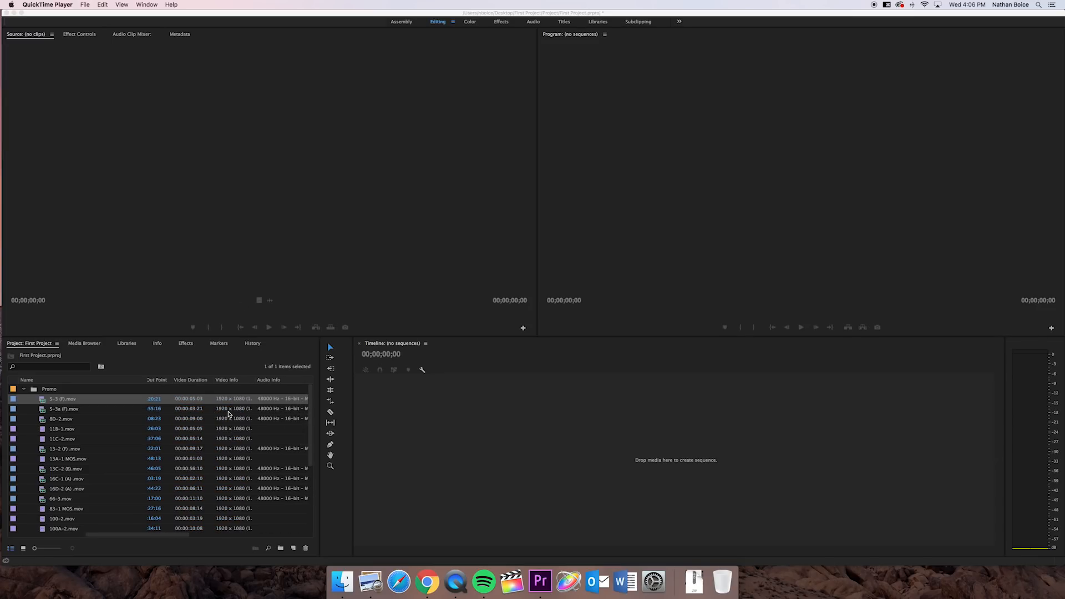
pyautogui.moveTo(250, 410)
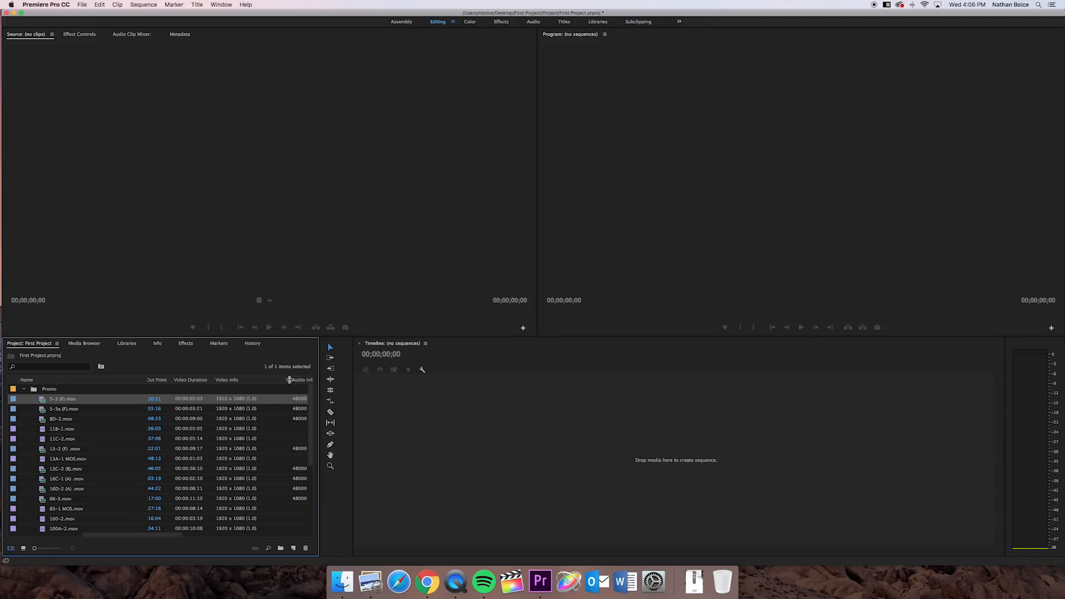
pyautogui.moveTo(225, 403)
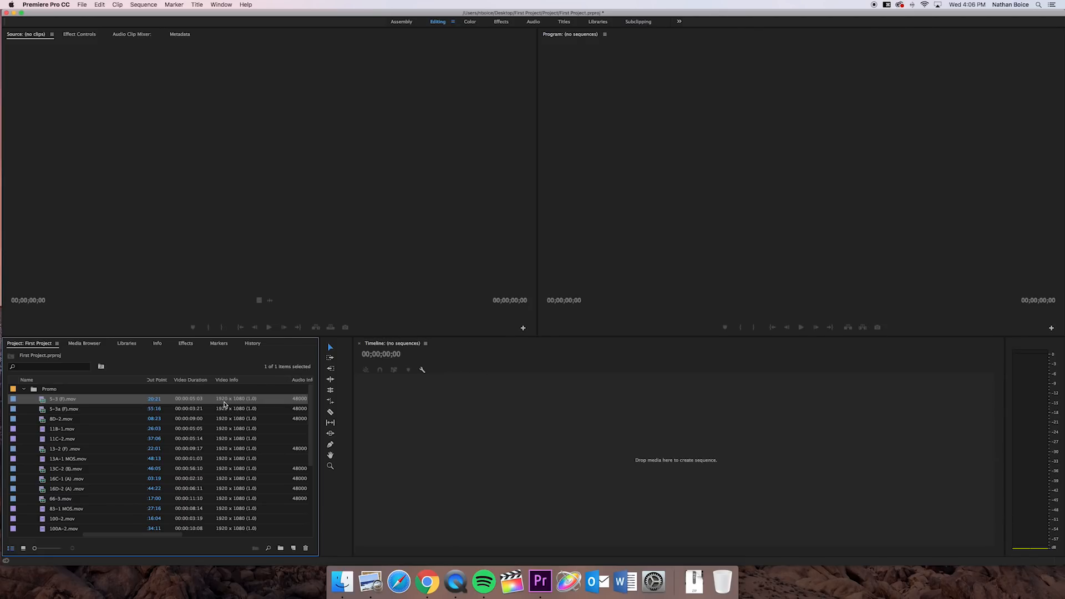
pyautogui.moveTo(239, 408)
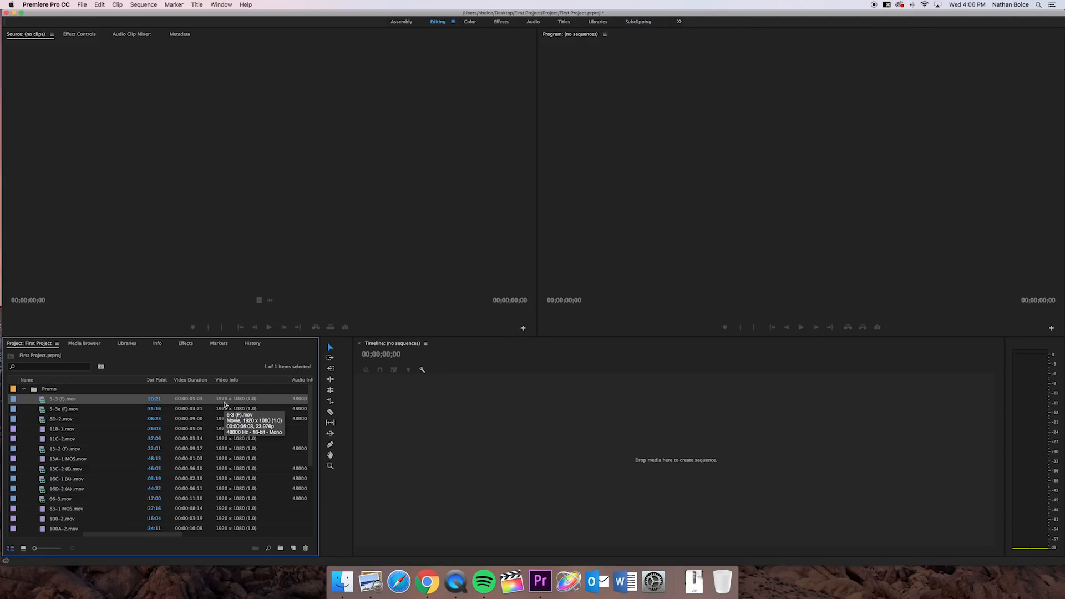
pyautogui.moveTo(238, 406)
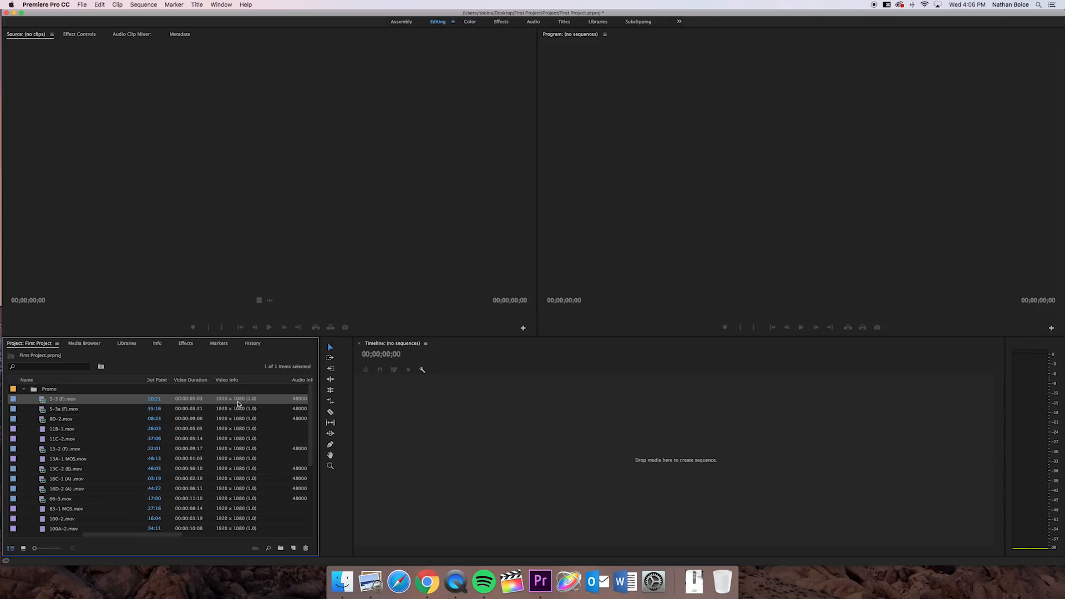
pyautogui.moveTo(252, 399)
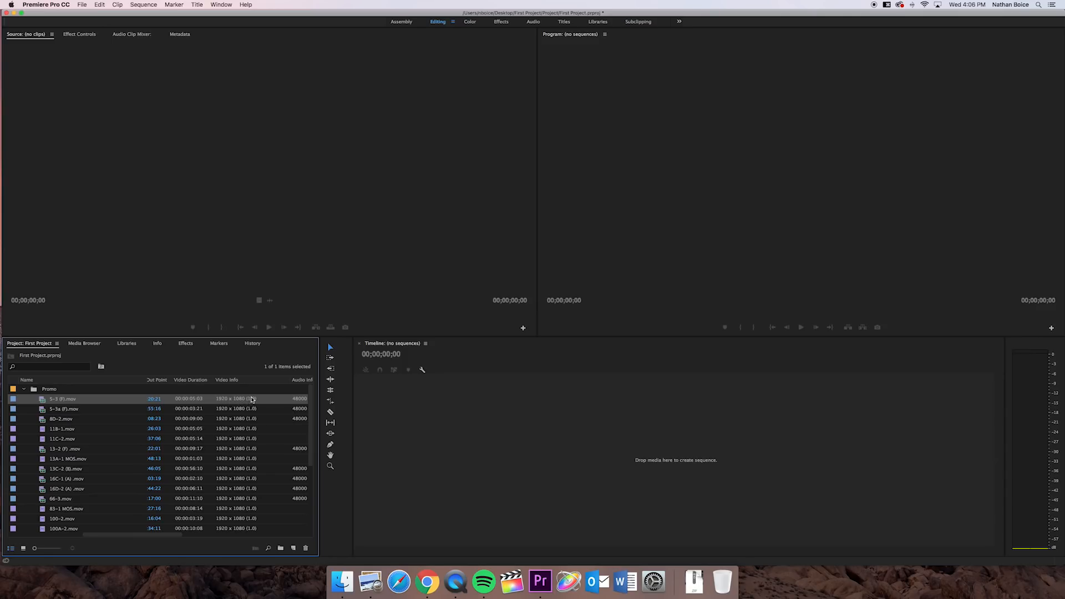
pyautogui.moveTo(241, 407)
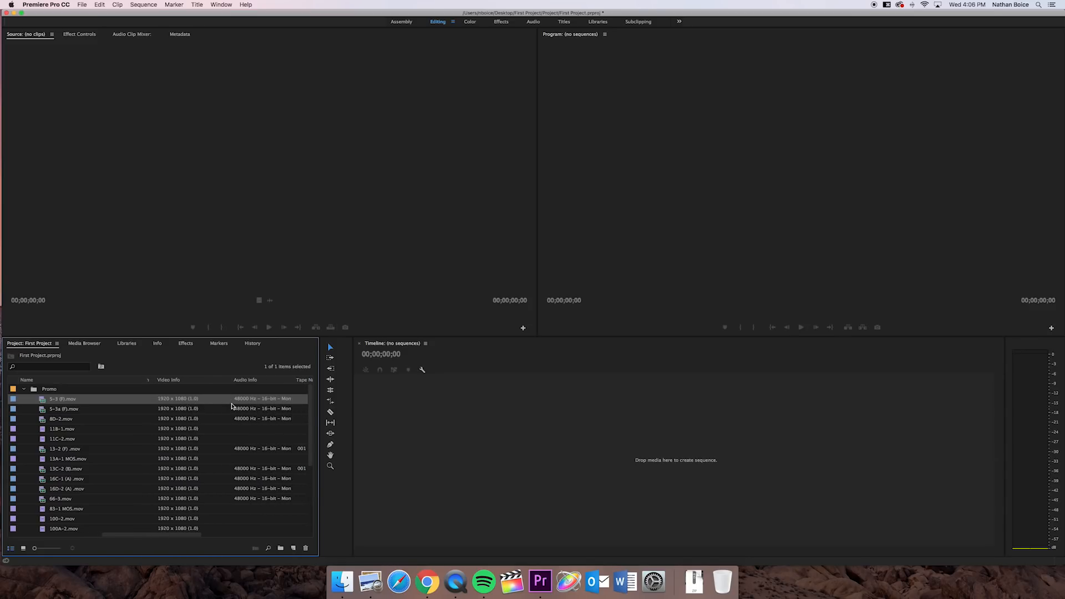
pyautogui.moveTo(215, 406)
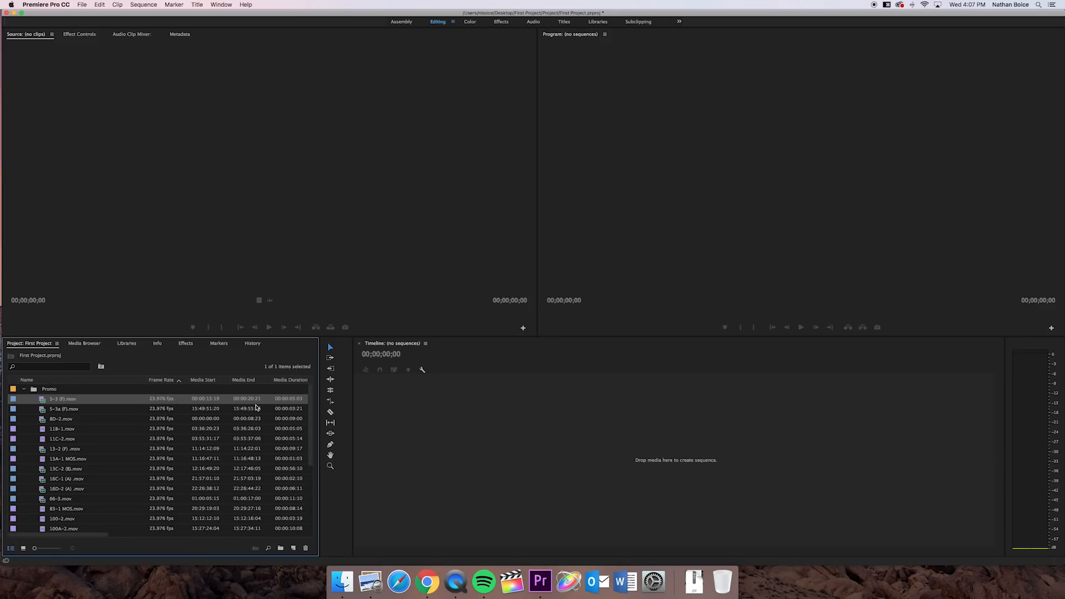
pyautogui.moveTo(243, 408)
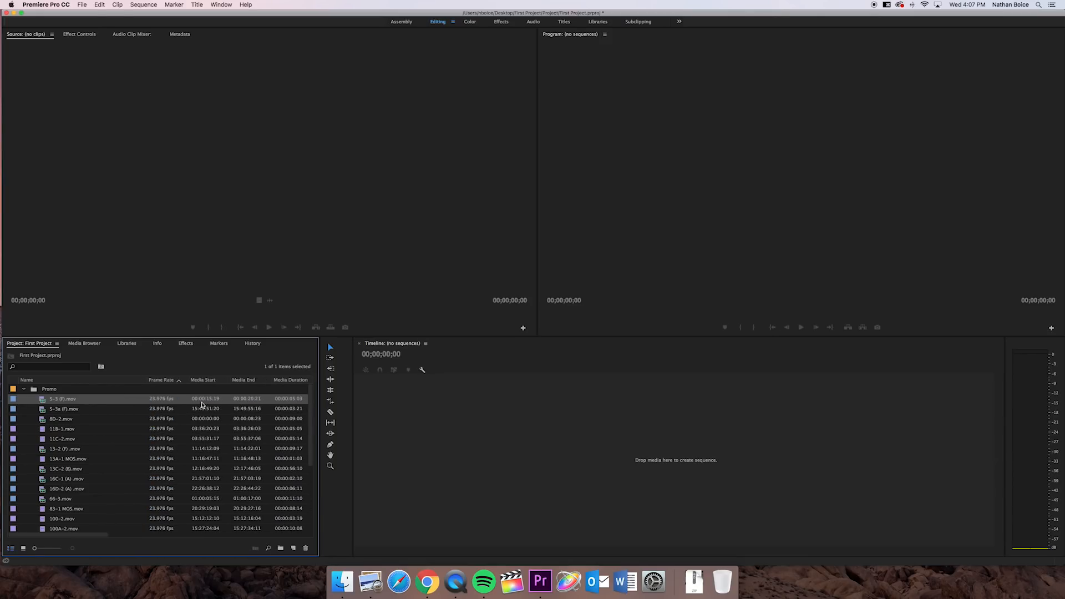
pyautogui.moveTo(106, 382)
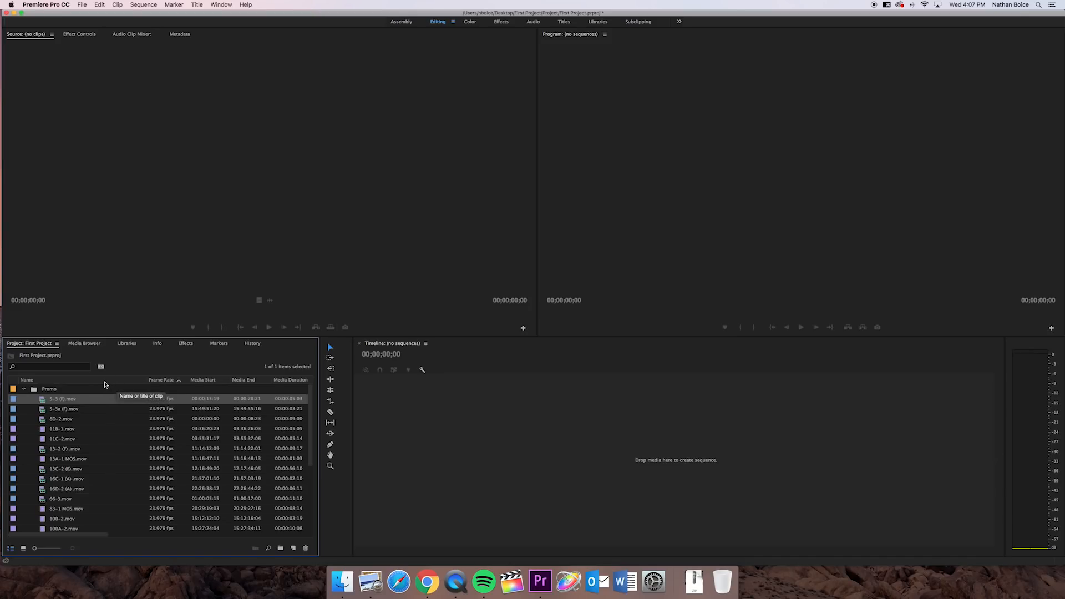
pyautogui.moveTo(106, 382)
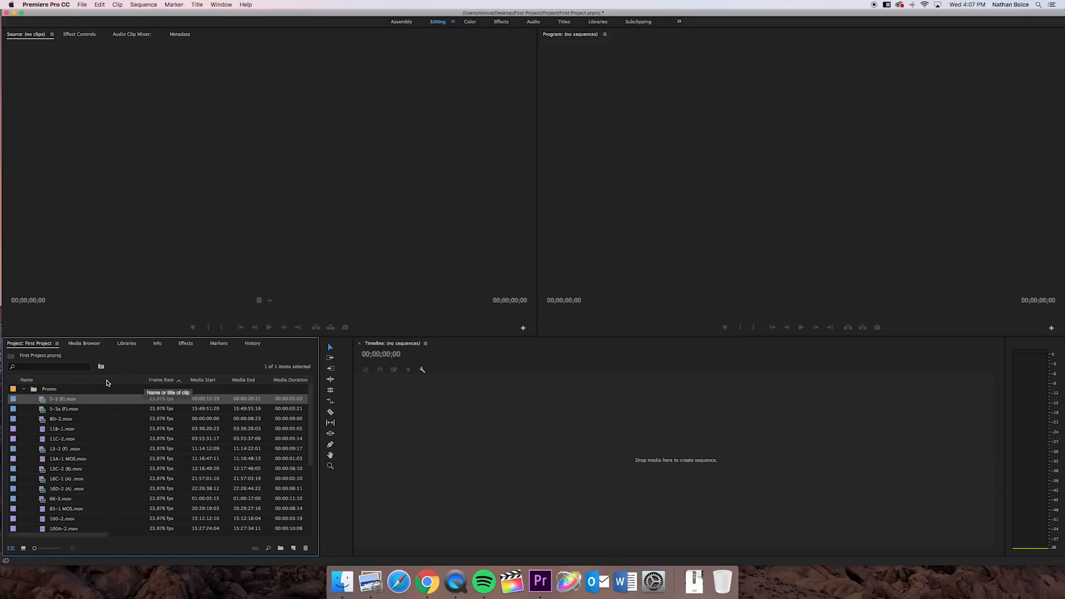
pyautogui.moveTo(122, 373)
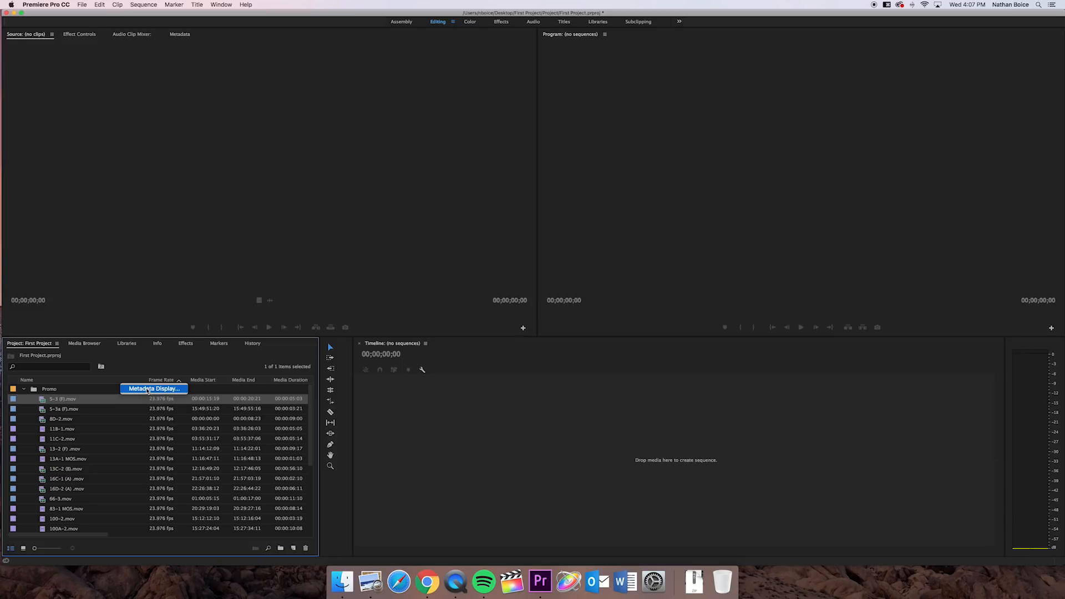
# Step: In Metadata Display, search 'video_us' and enable the Video Usage column
pyautogui.click(153, 388)
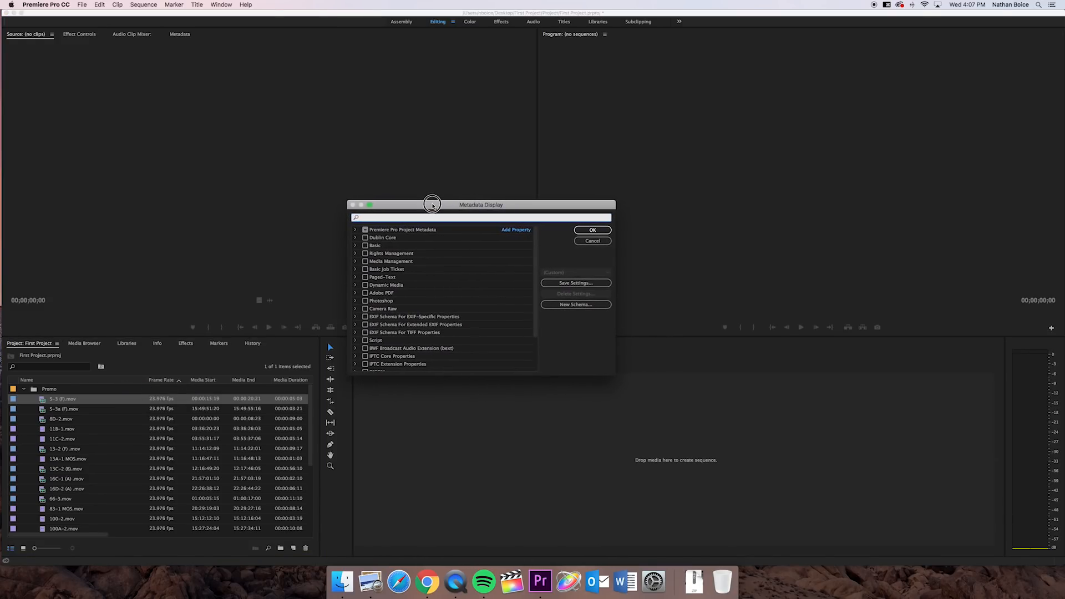
pyautogui.scroll(-3)
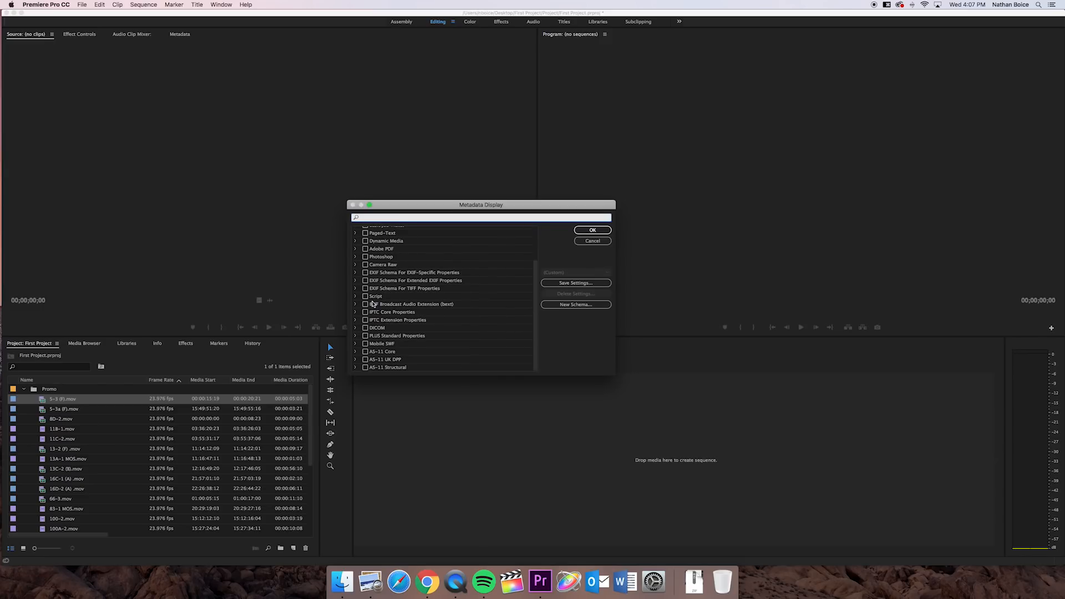
pyautogui.scroll(3)
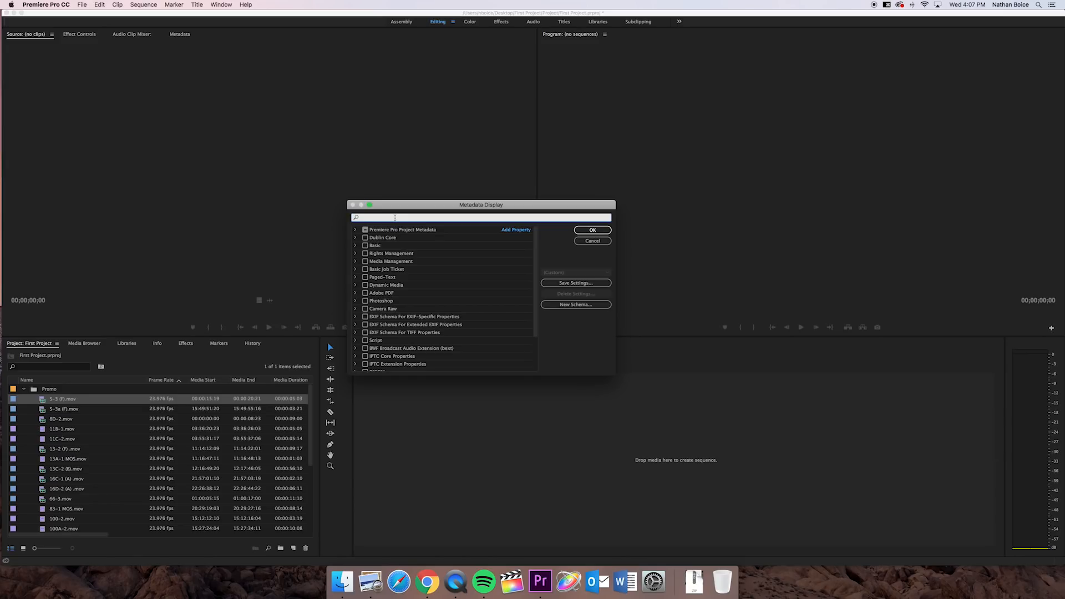
pyautogui.write('video_us')
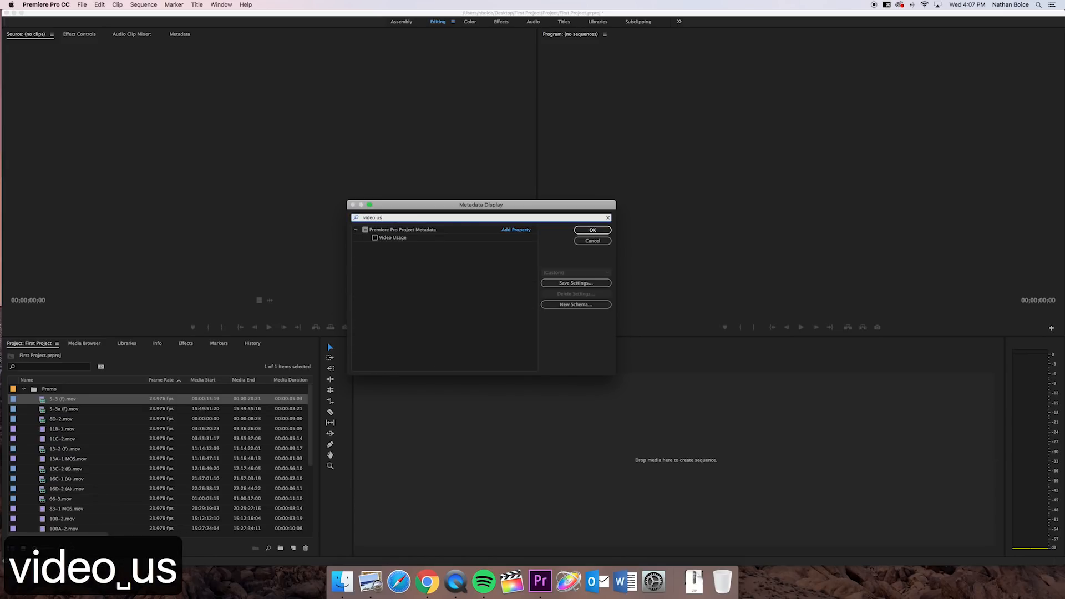
pyautogui.moveTo(375, 237)
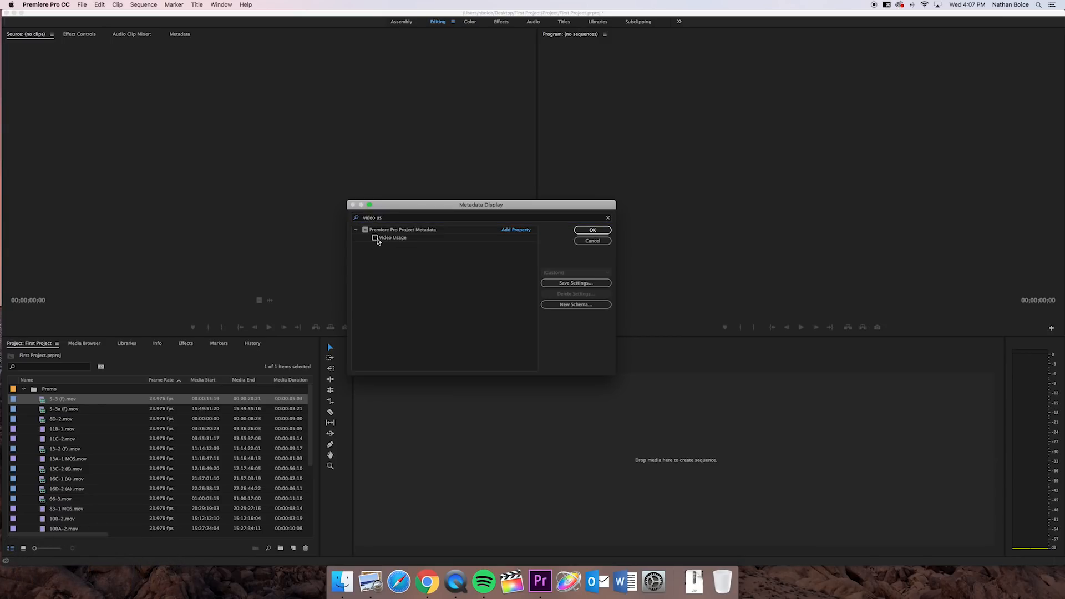
pyautogui.click(591, 229)
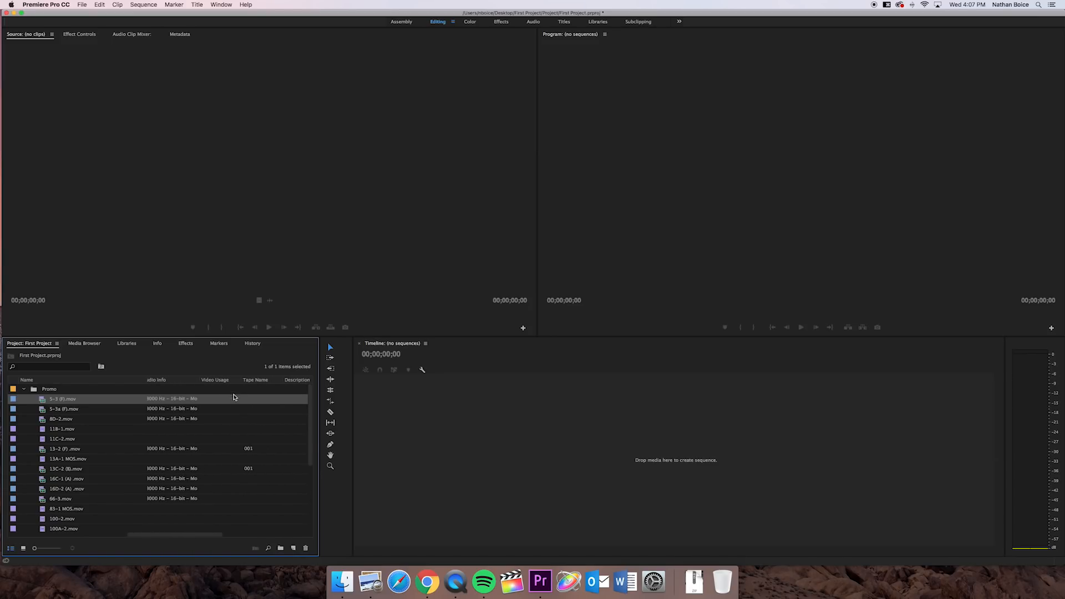
pyautogui.moveTo(225, 388)
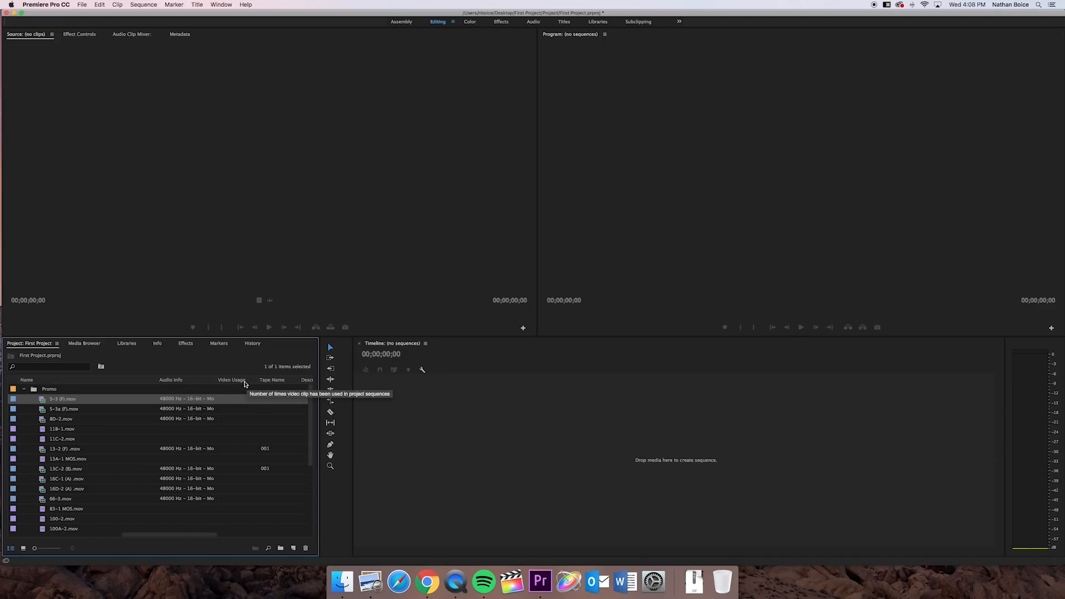
pyautogui.moveTo(233, 407)
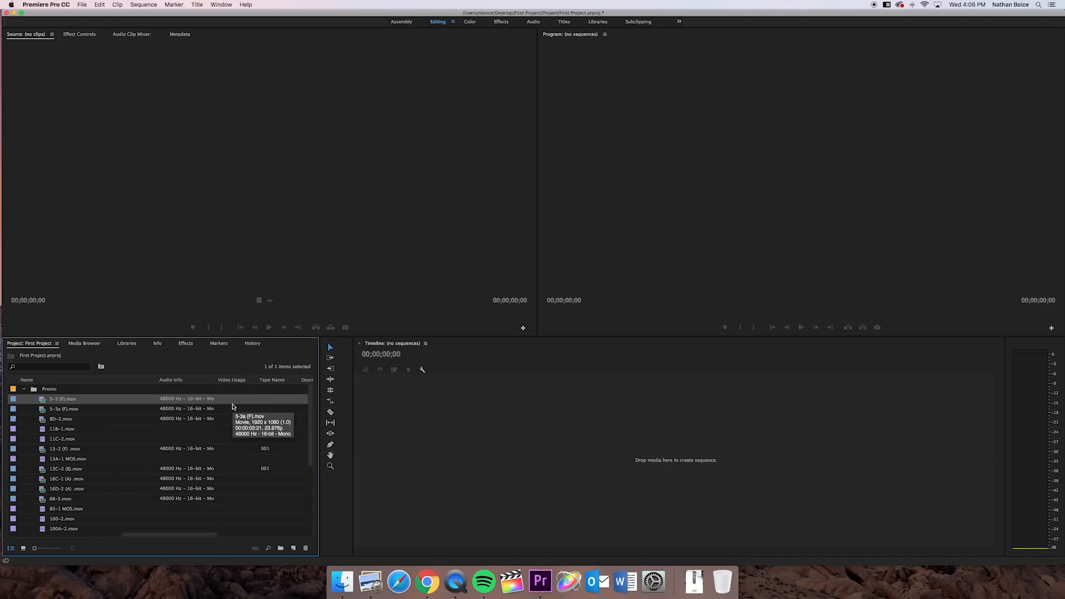
pyautogui.moveTo(75, 417)
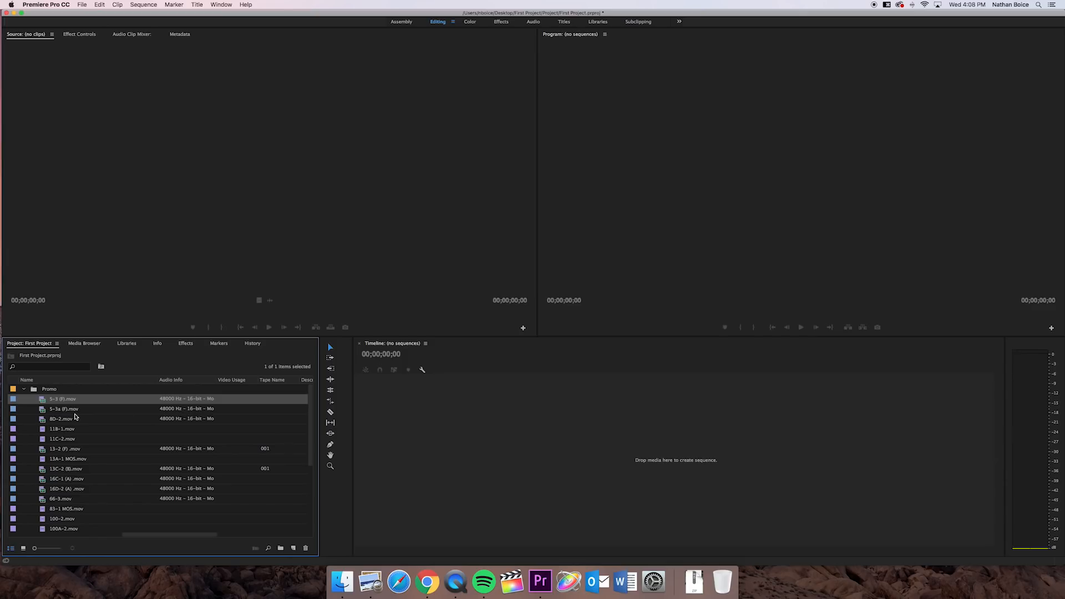
pyautogui.moveTo(285, 422)
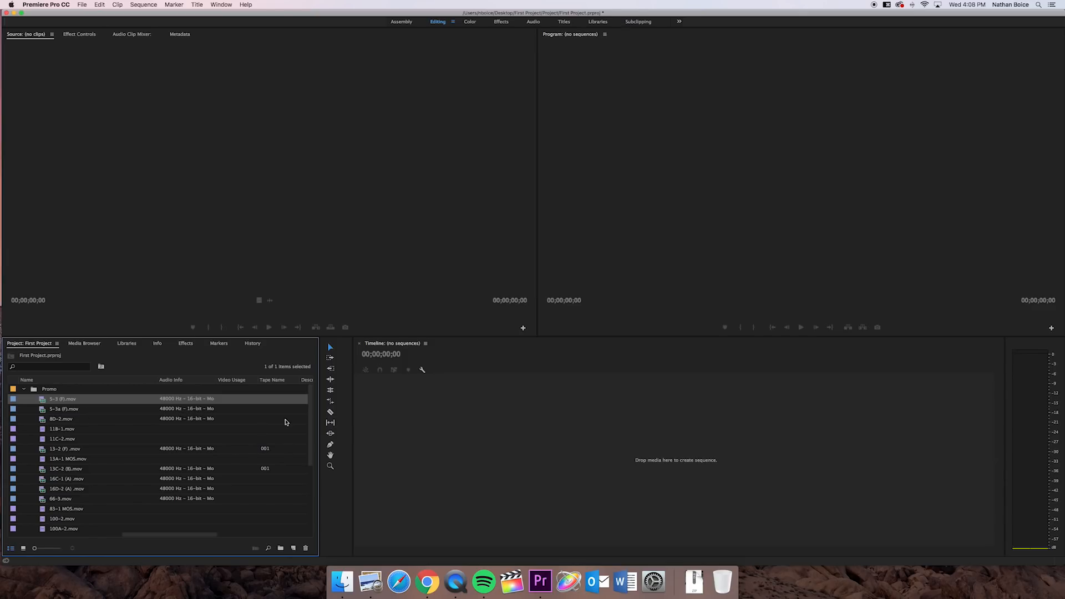
pyautogui.moveTo(272, 413)
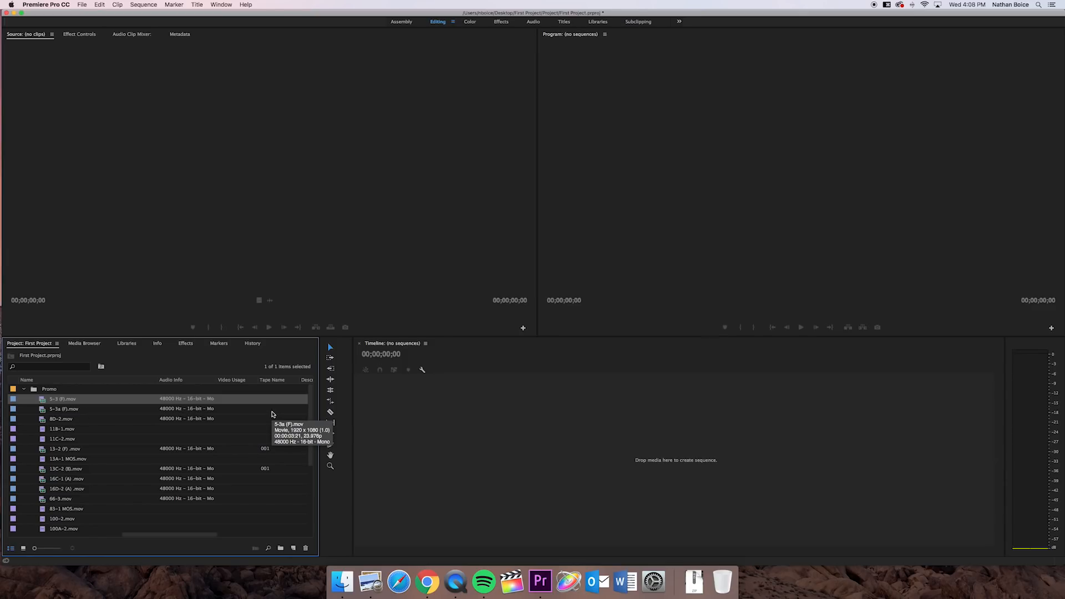
pyautogui.moveTo(237, 407)
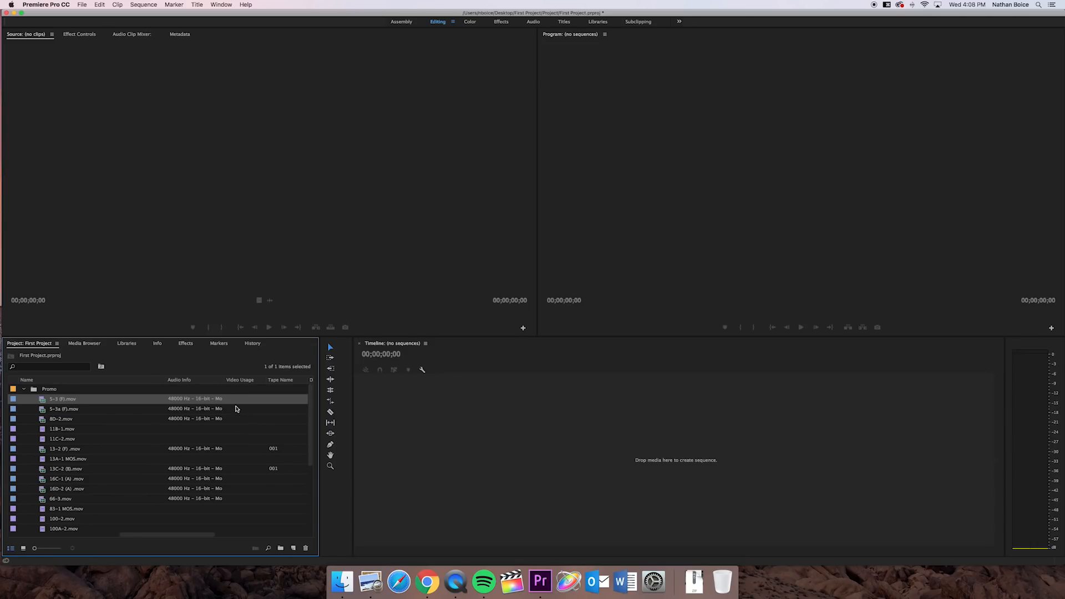
pyautogui.moveTo(231, 395)
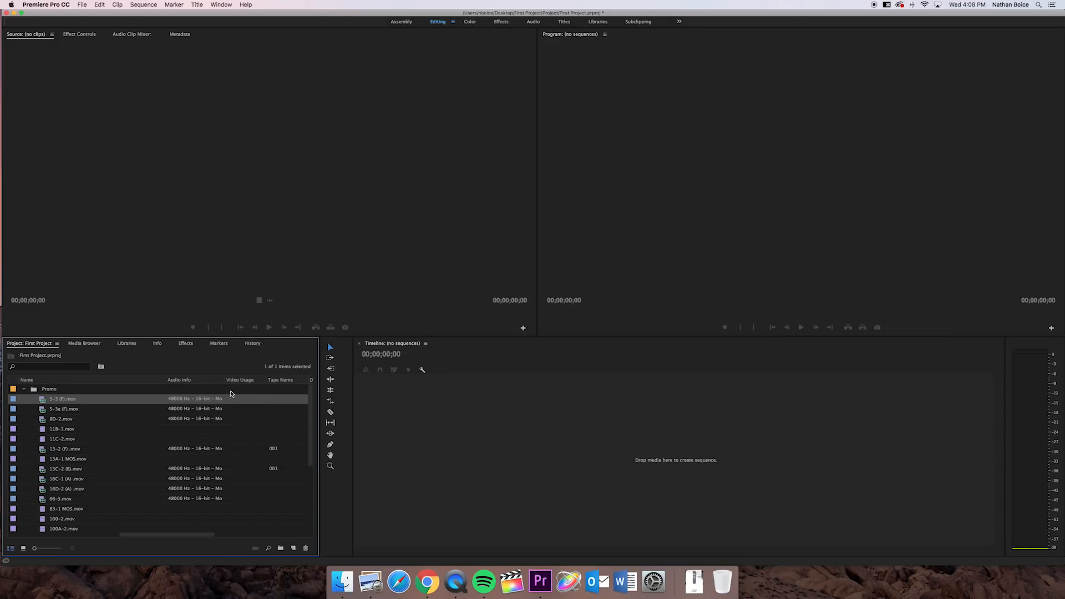
pyautogui.moveTo(226, 411)
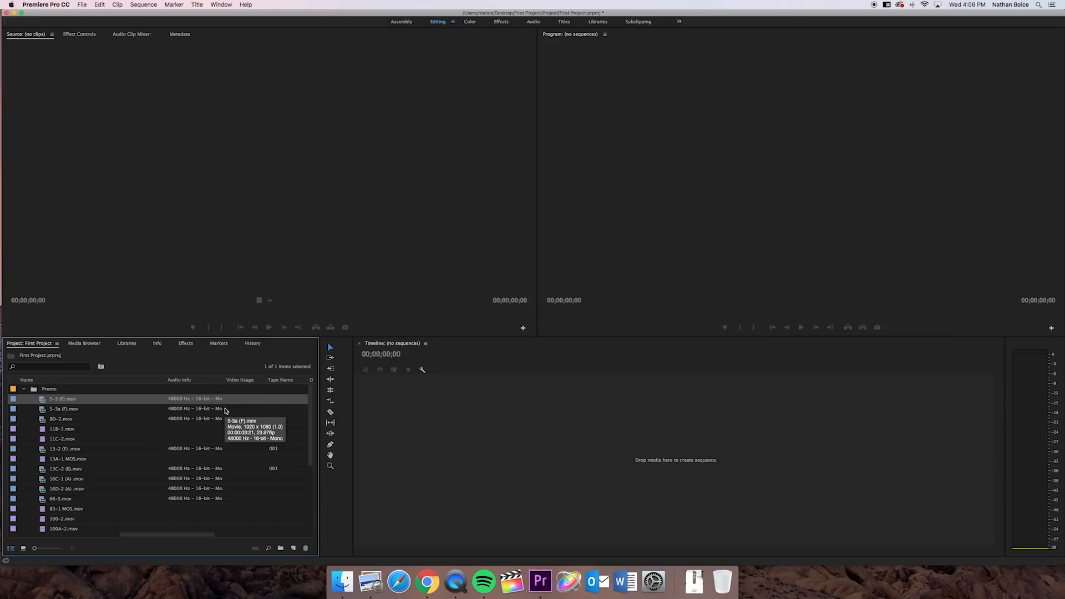
pyautogui.moveTo(264, 383)
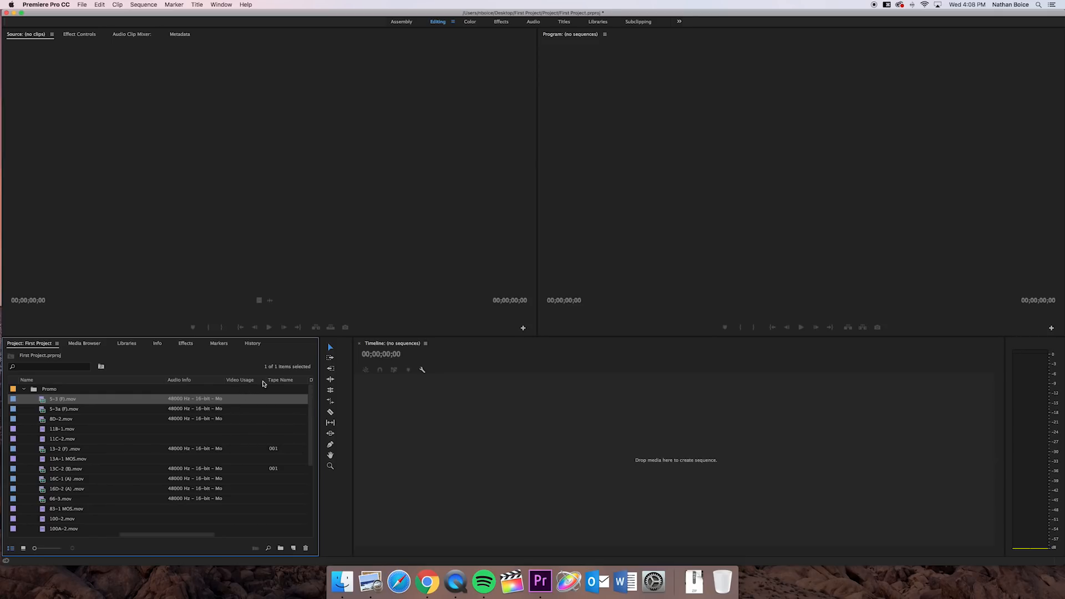
pyautogui.moveTo(252, 387)
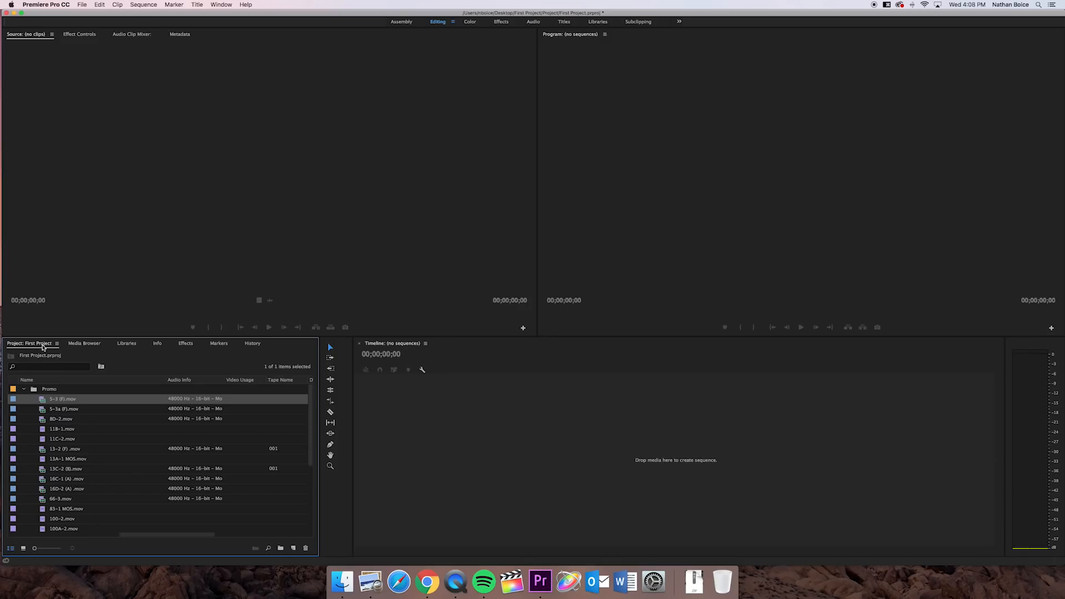
pyautogui.moveTo(186, 345)
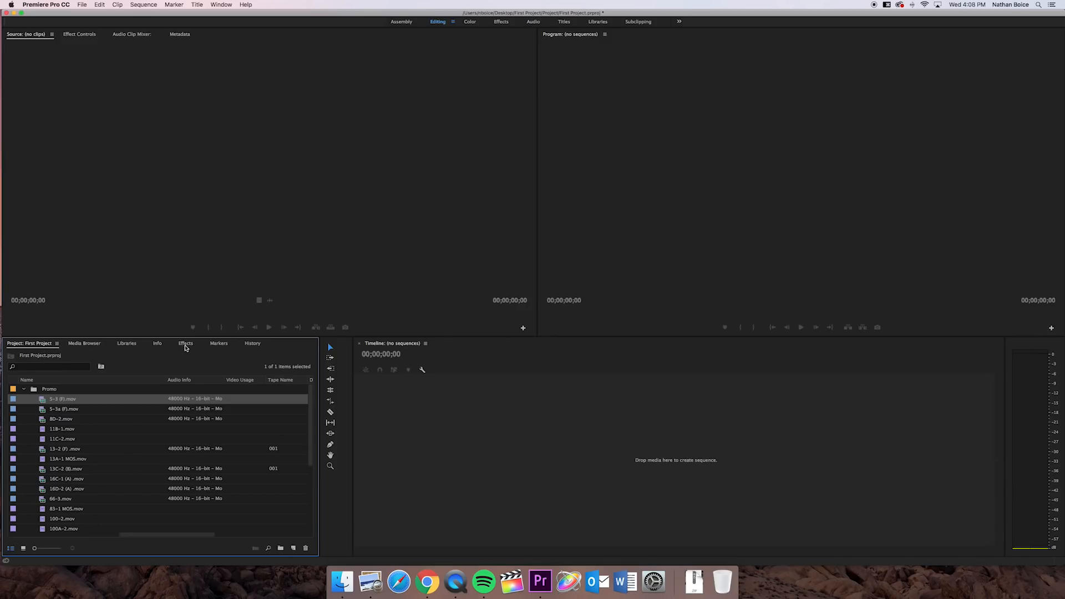
pyautogui.moveTo(177, 352)
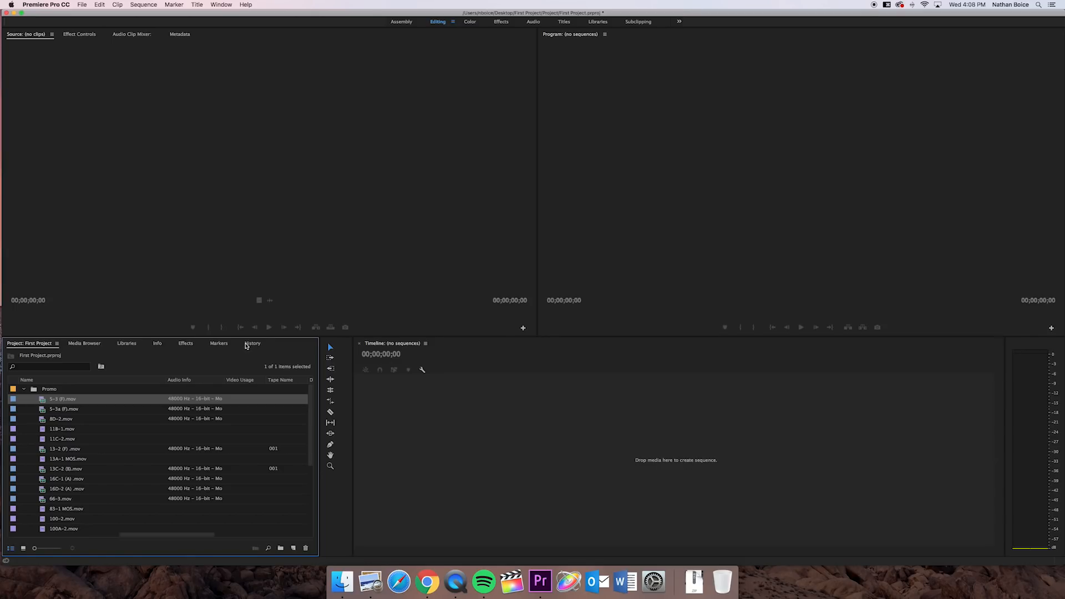
# Step: Show the Media Browser listing Macintosh HD and network drives
pyautogui.click(84, 343)
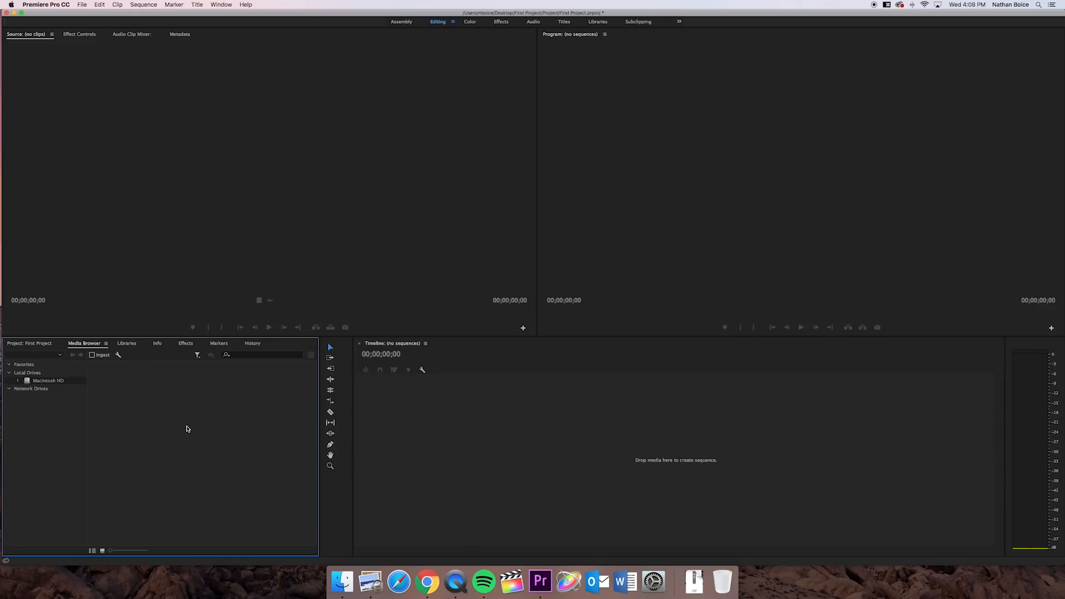
pyautogui.moveTo(192, 413)
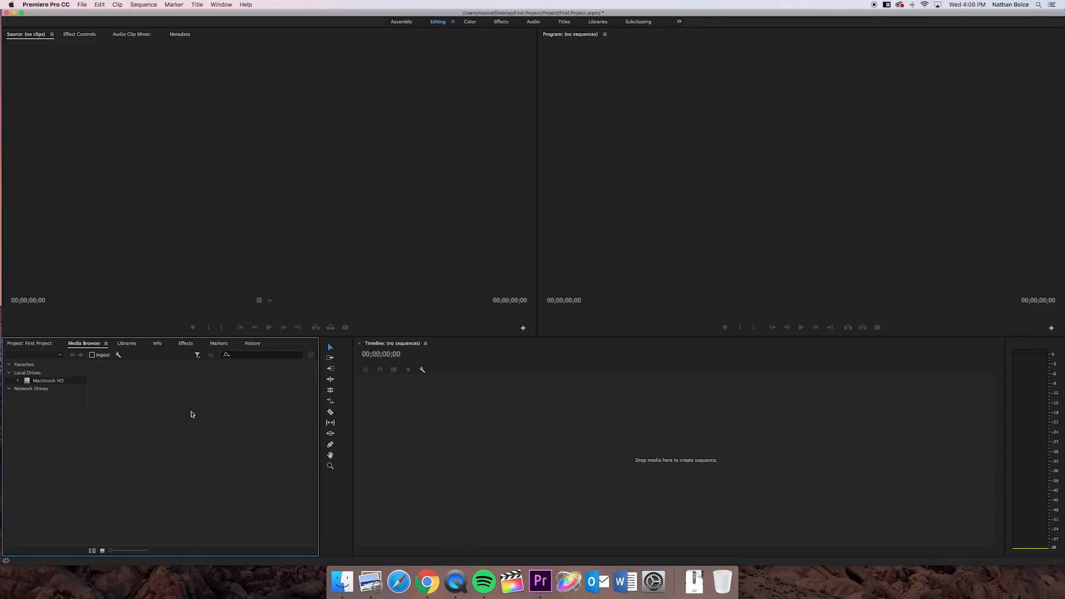
pyautogui.moveTo(130, 419)
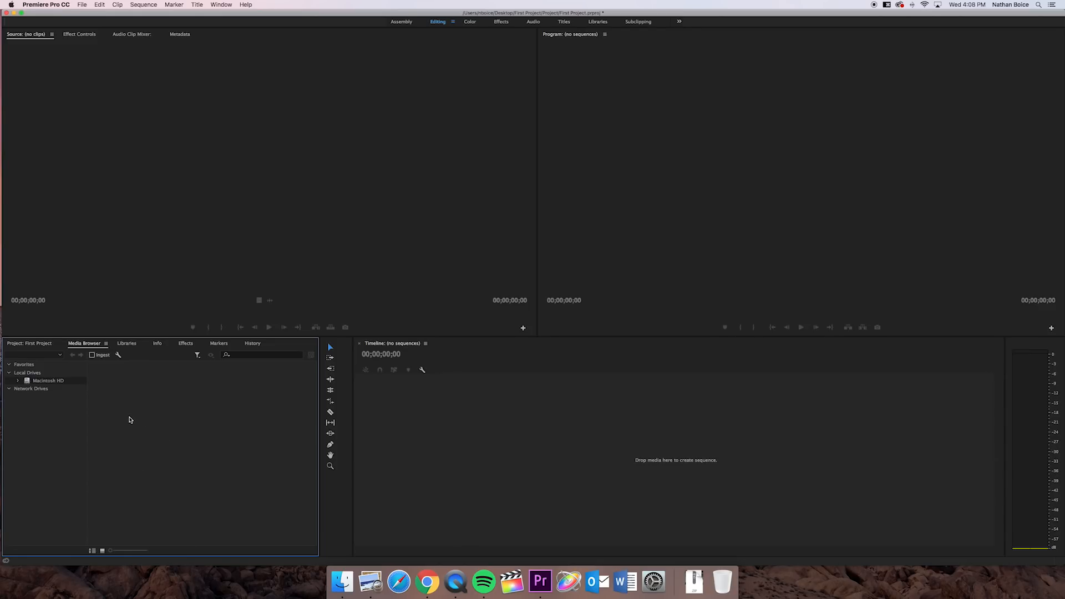
pyautogui.moveTo(93, 380)
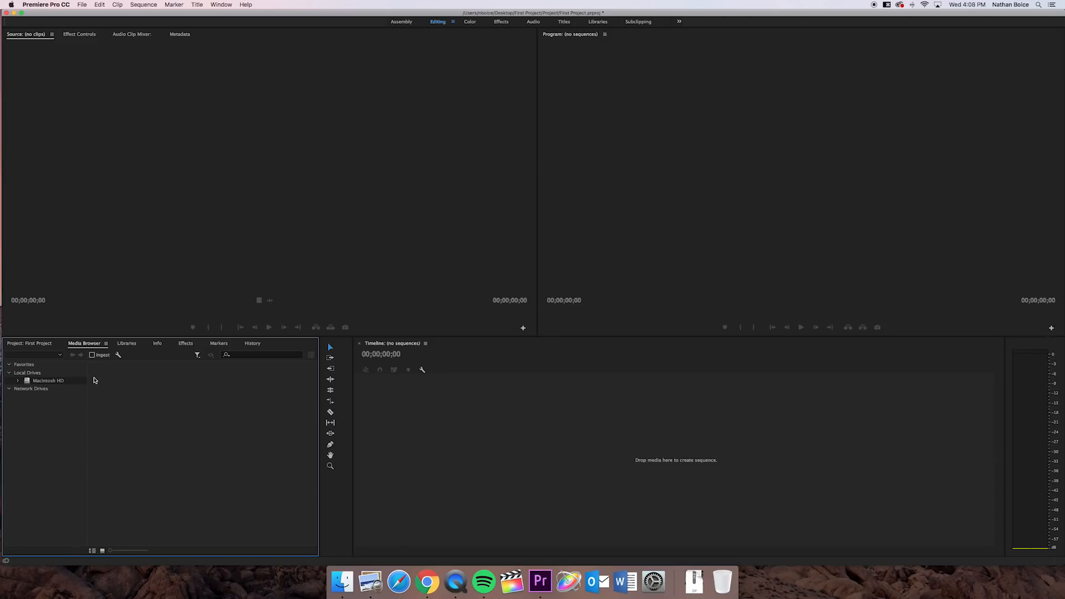
pyautogui.moveTo(90, 464)
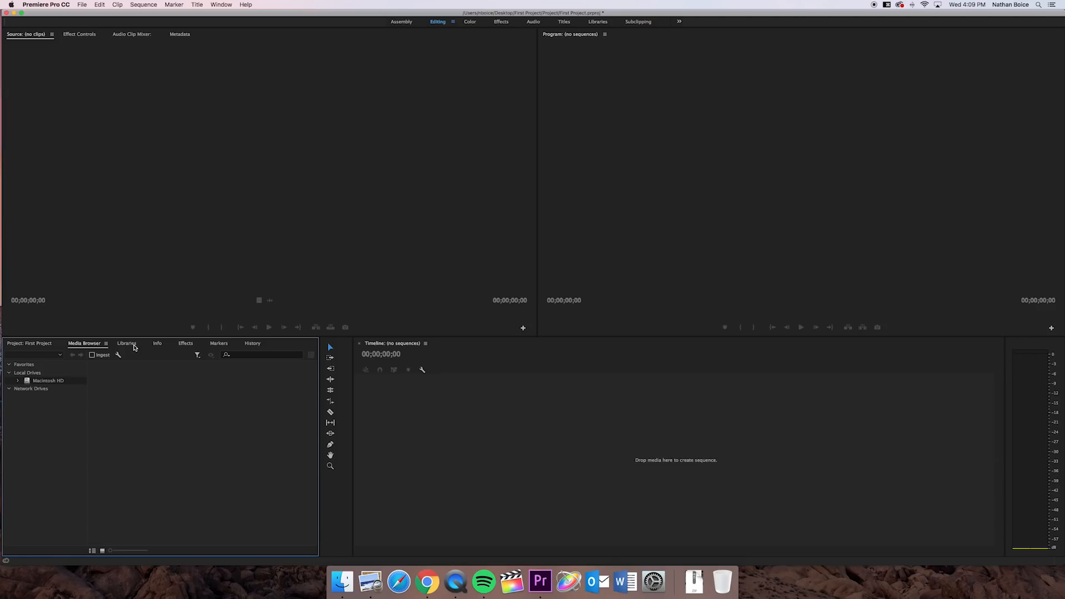
# Step: Step through Libraries, Info, Effects and Markers to reach the History panel with New/Open and Import Clip
pyautogui.click(126, 343)
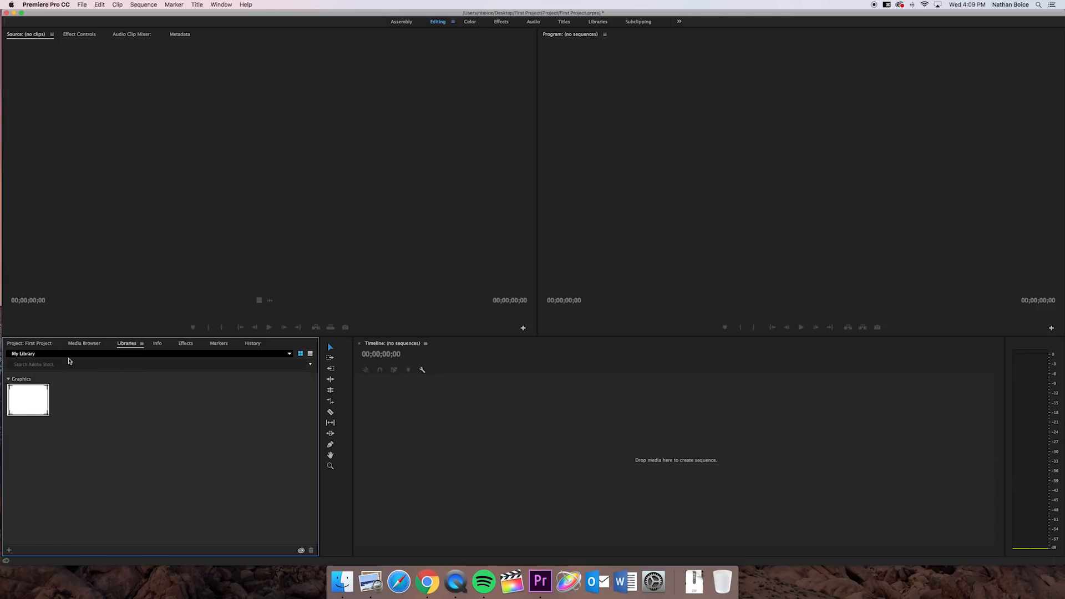
pyautogui.click(157, 343)
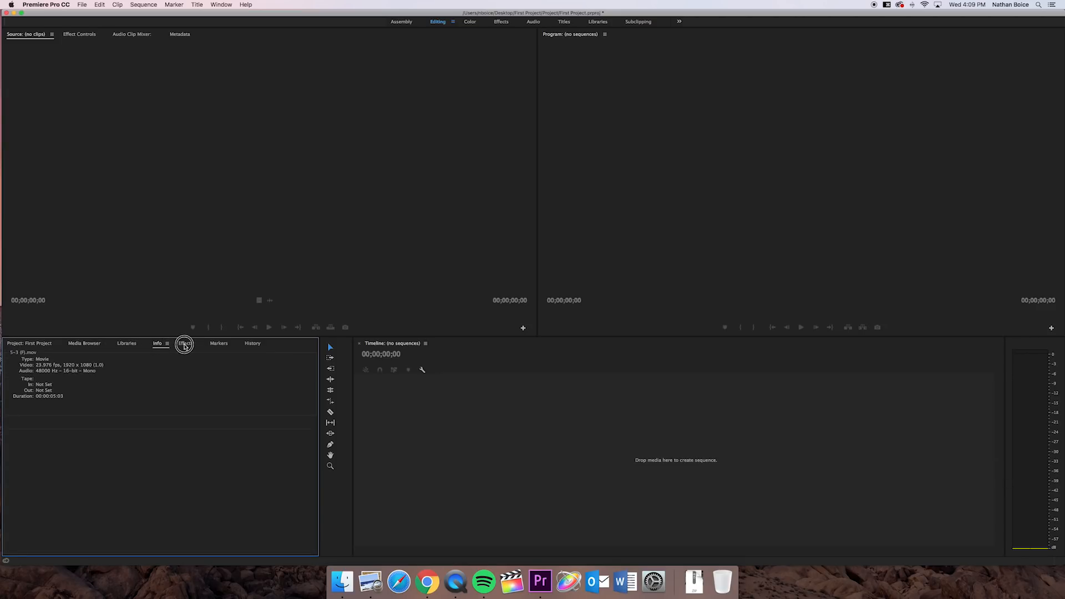
pyautogui.click(185, 342)
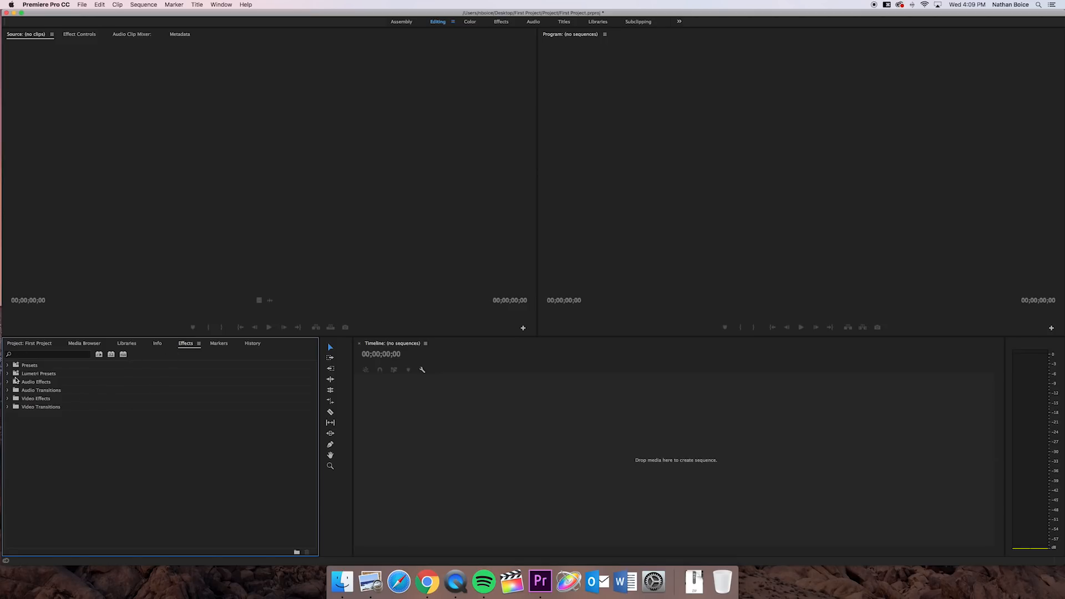
pyautogui.moveTo(75, 396)
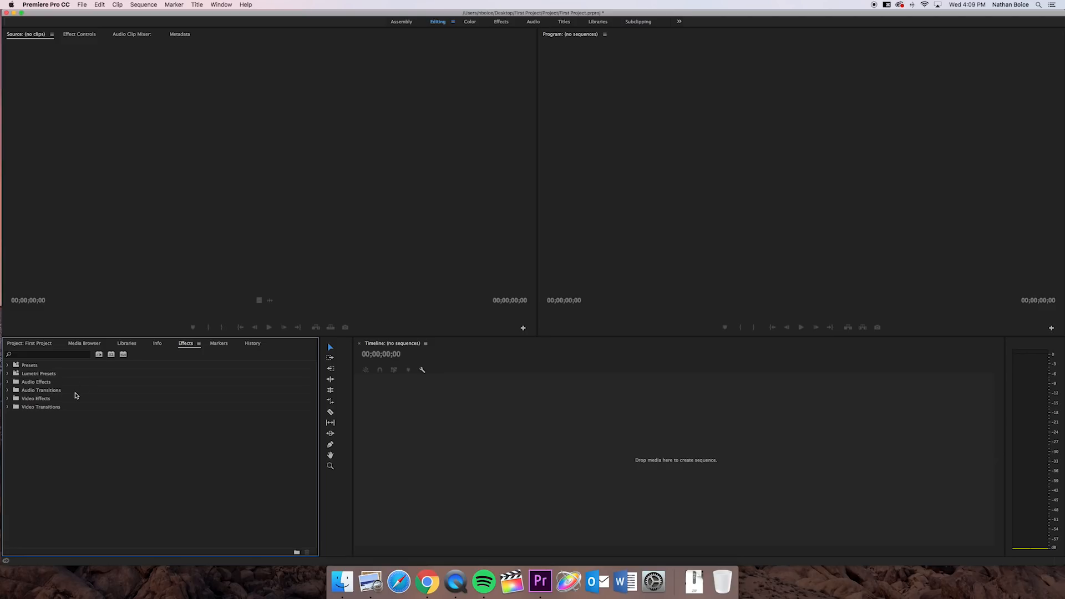
pyautogui.moveTo(71, 389)
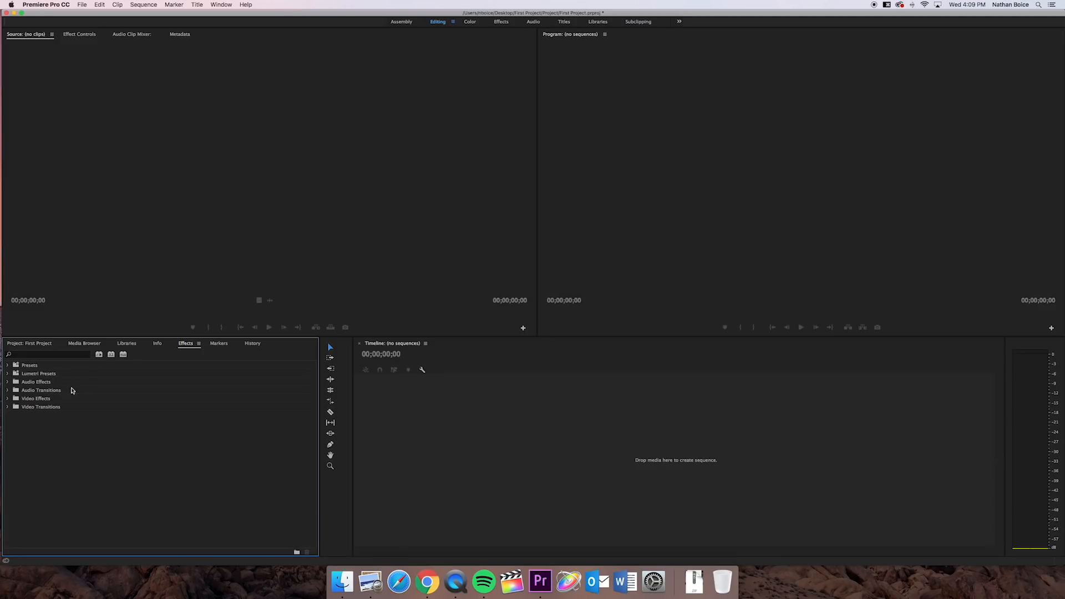
pyautogui.moveTo(421, 406)
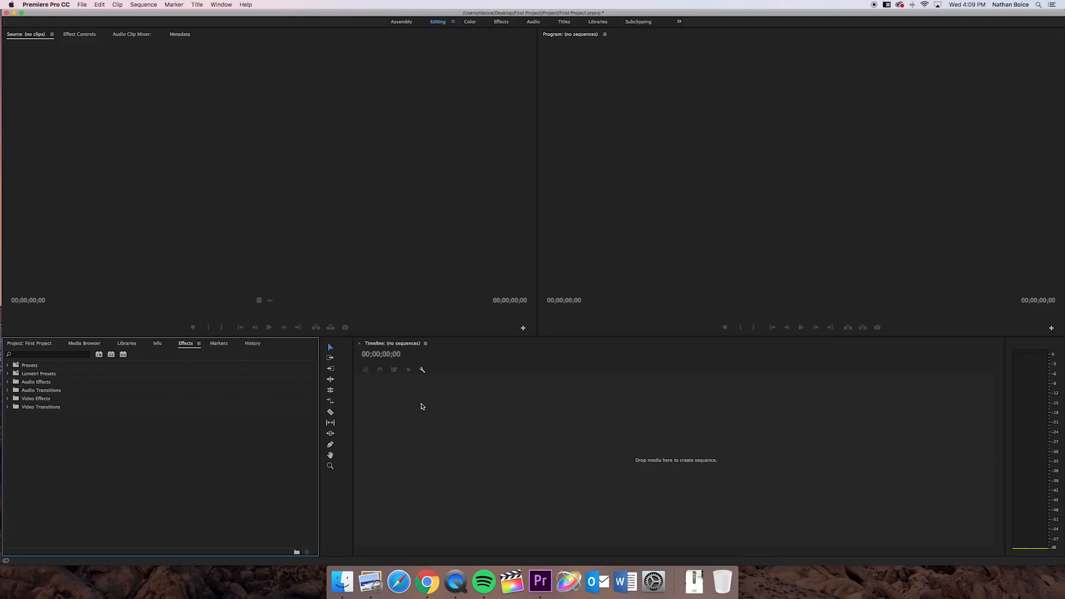
pyautogui.click(219, 342)
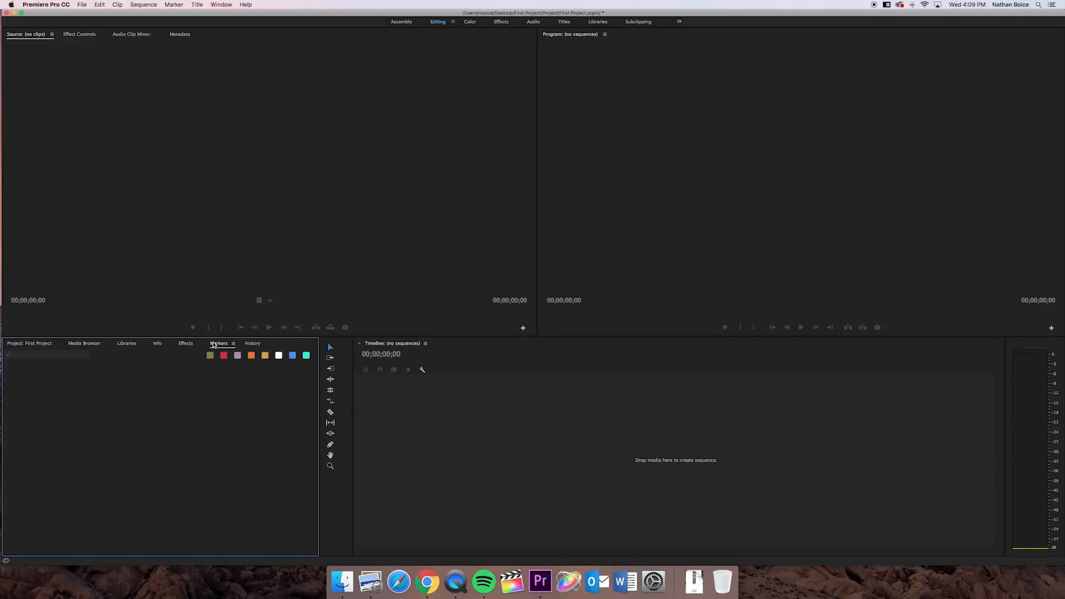
pyautogui.click(252, 342)
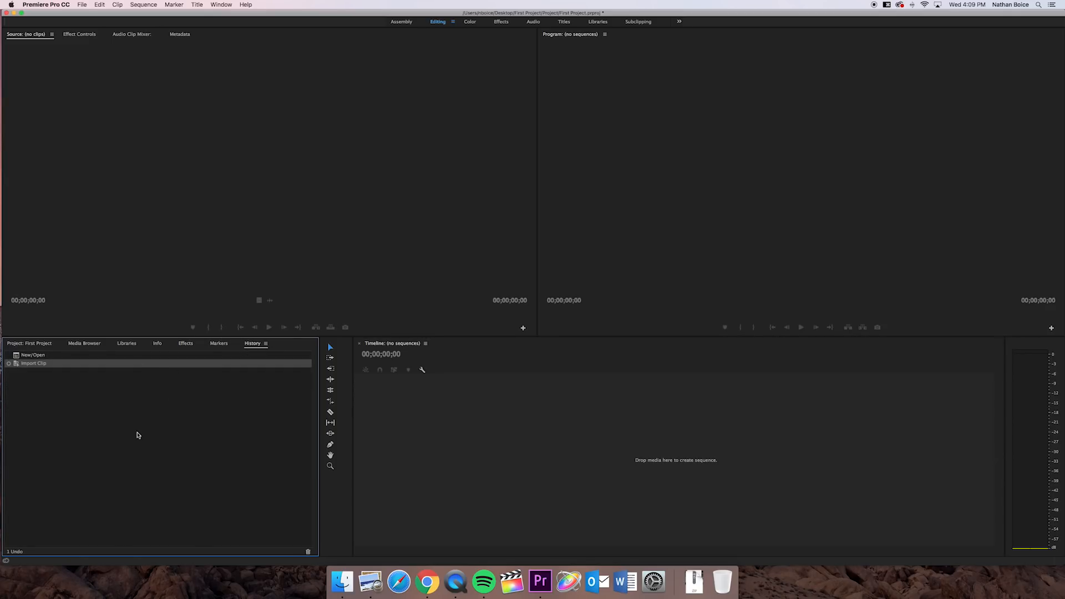
pyautogui.moveTo(93, 404)
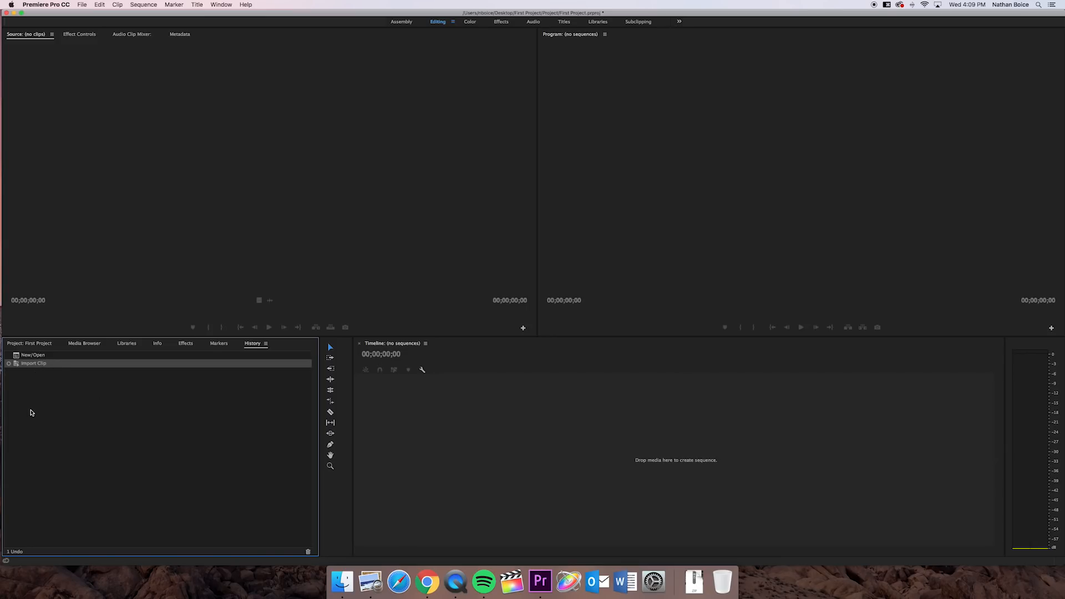
# Step: From the Project panel, load 5-3 (F).mov from the Promo bin into the Source monitor
pyautogui.click(29, 343)
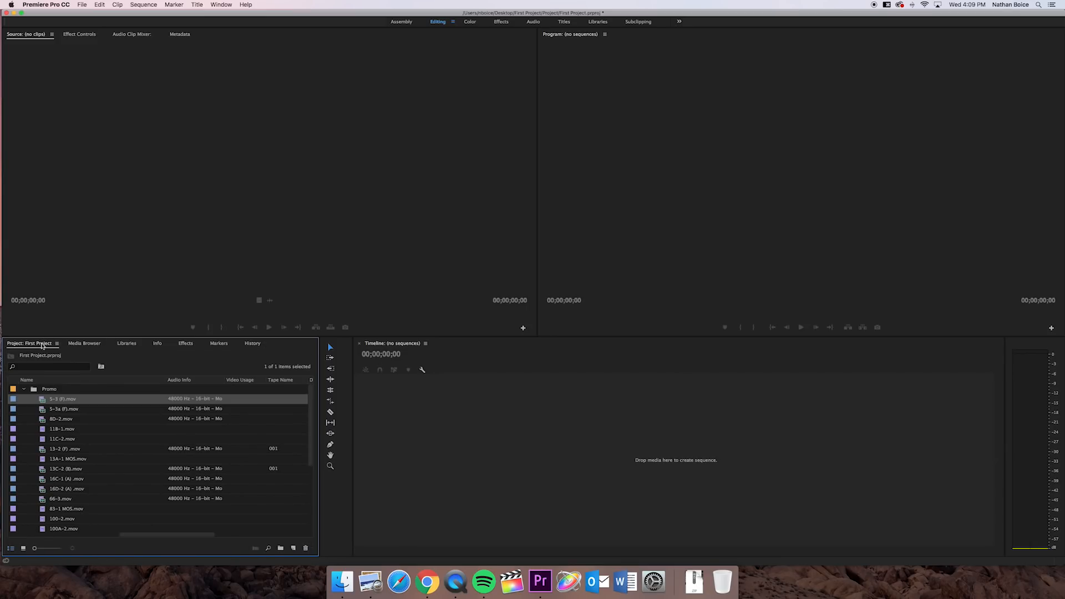
pyautogui.moveTo(77, 348)
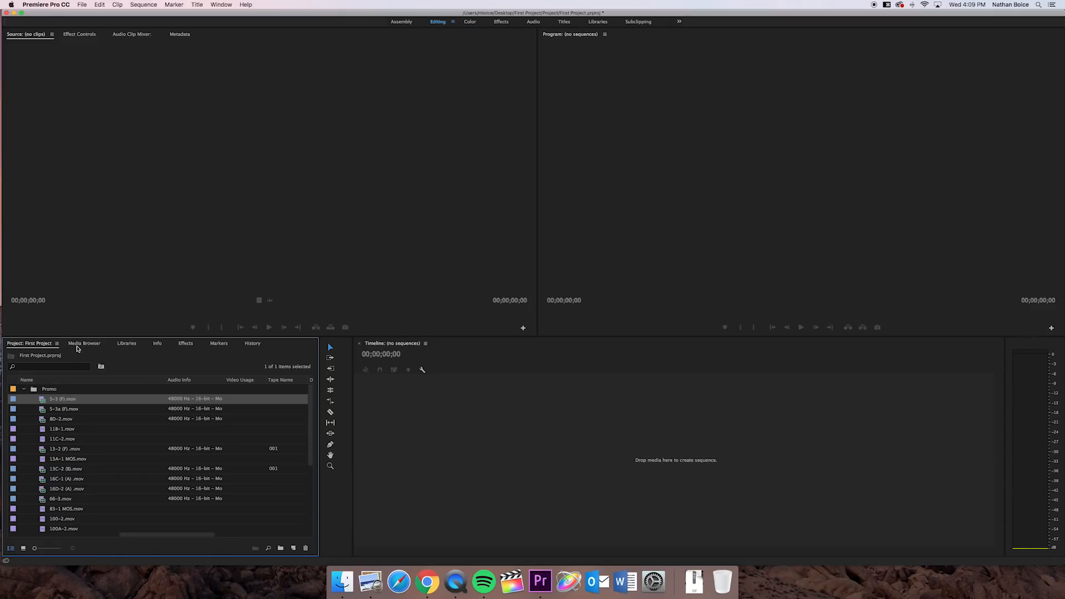
pyautogui.moveTo(50, 363)
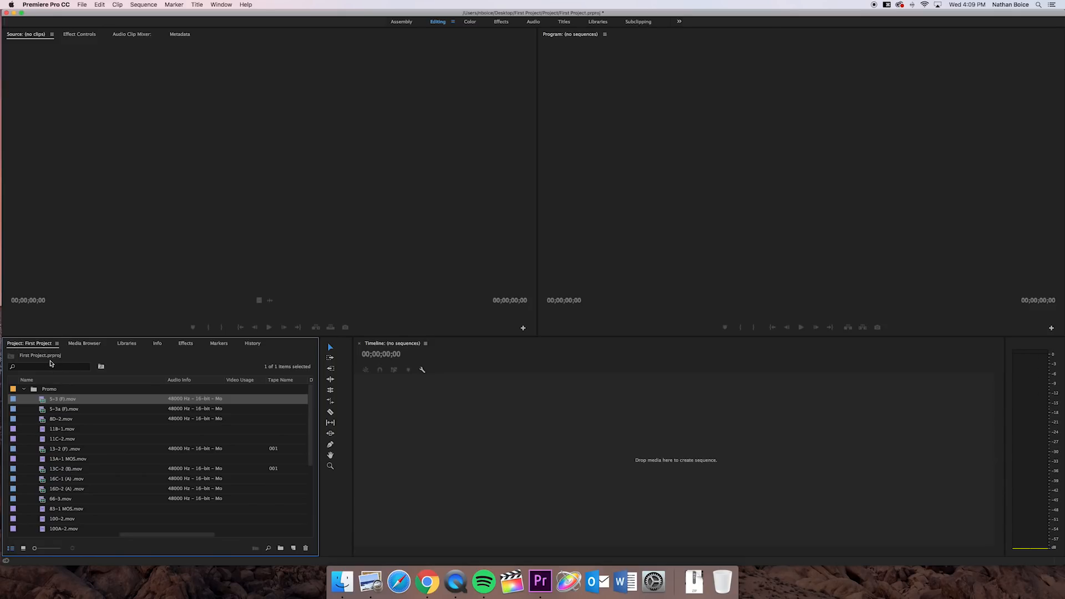
pyautogui.moveTo(50, 386)
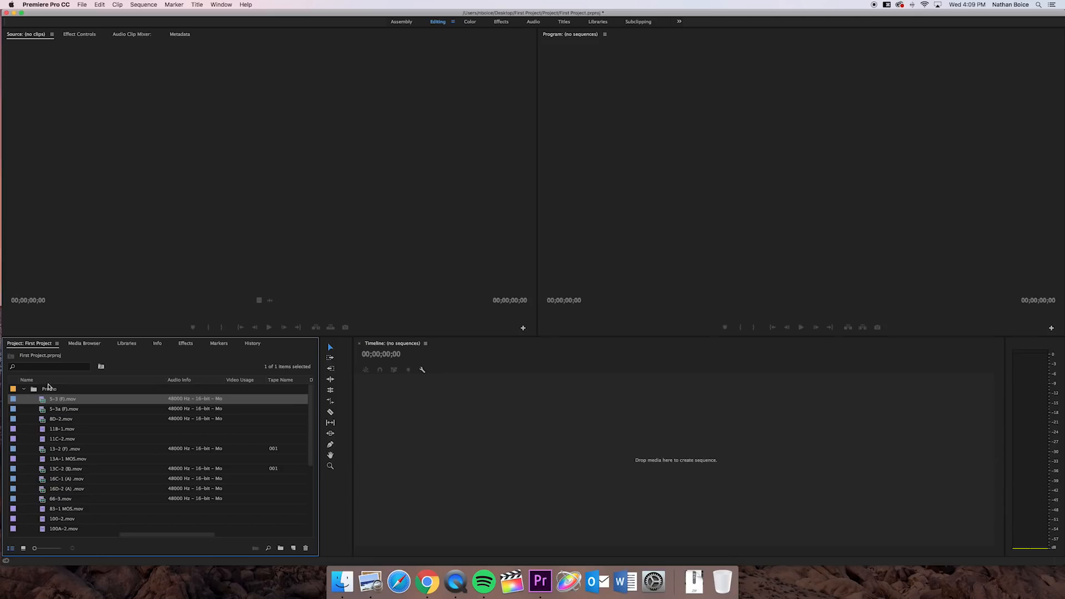
pyautogui.moveTo(42, 443)
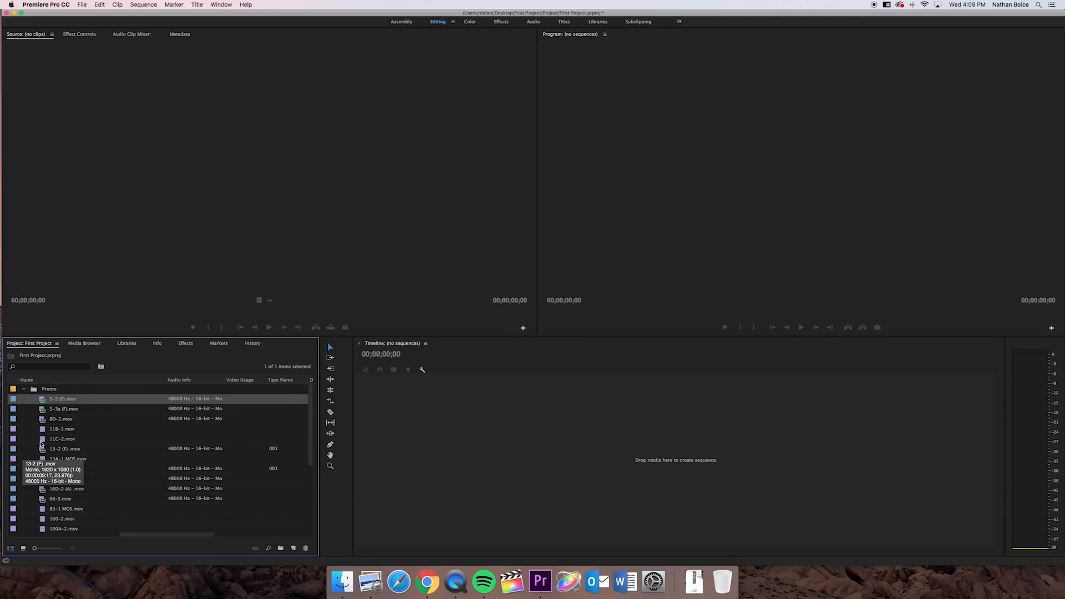
pyautogui.moveTo(42, 407)
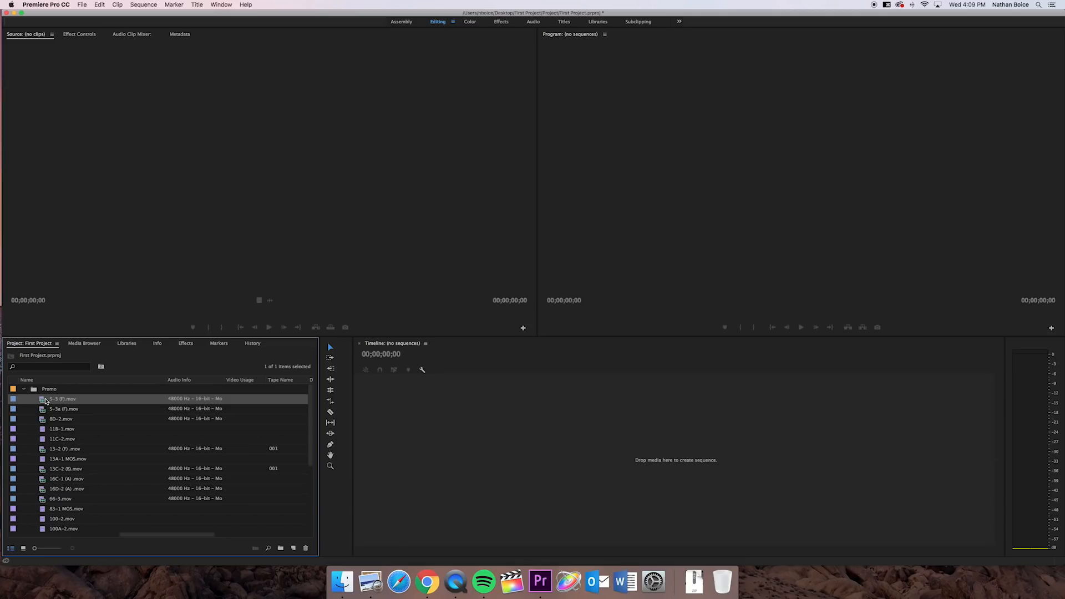
pyautogui.moveTo(42, 407)
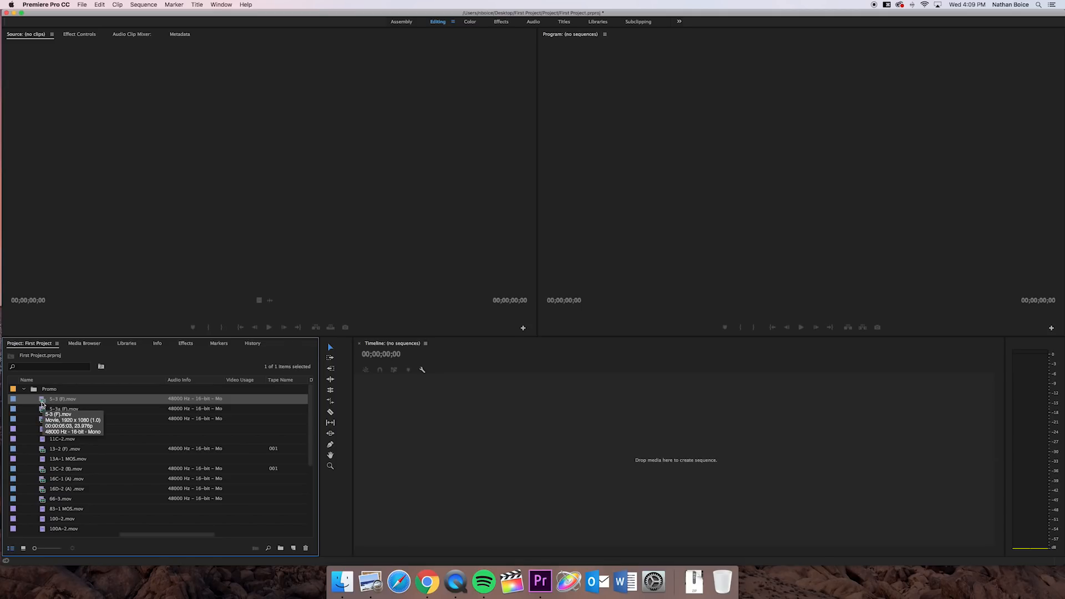
pyautogui.doubleClick(62, 398)
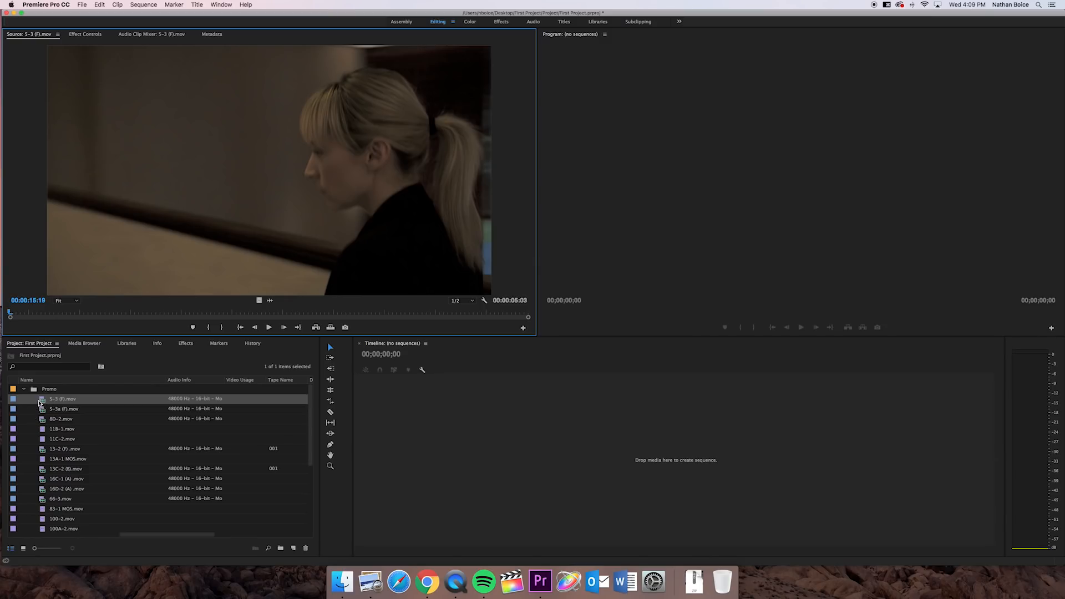
pyautogui.moveTo(270, 195)
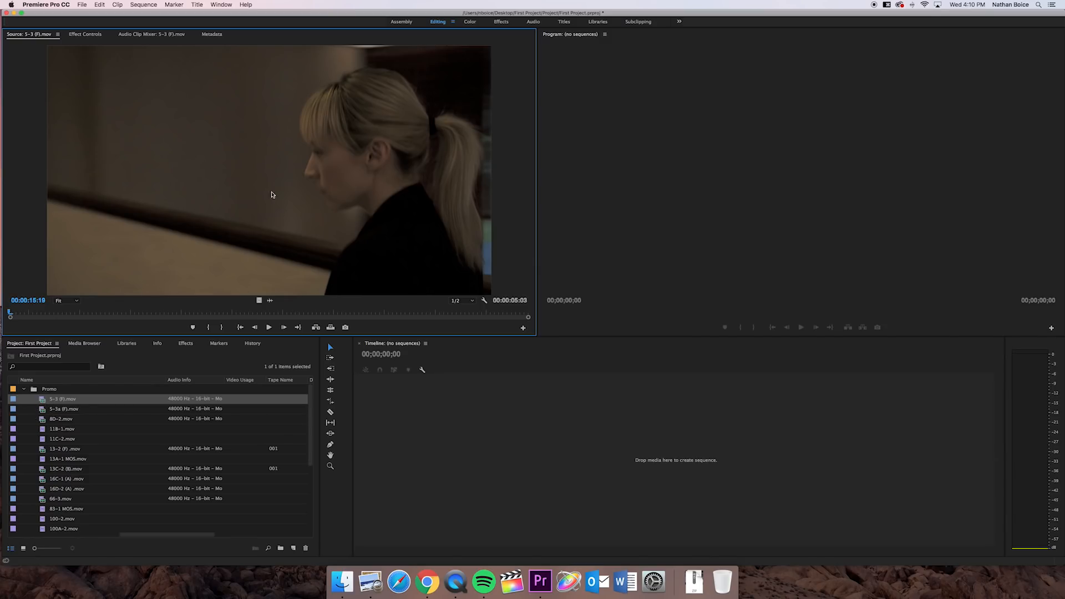
pyautogui.moveTo(174, 126)
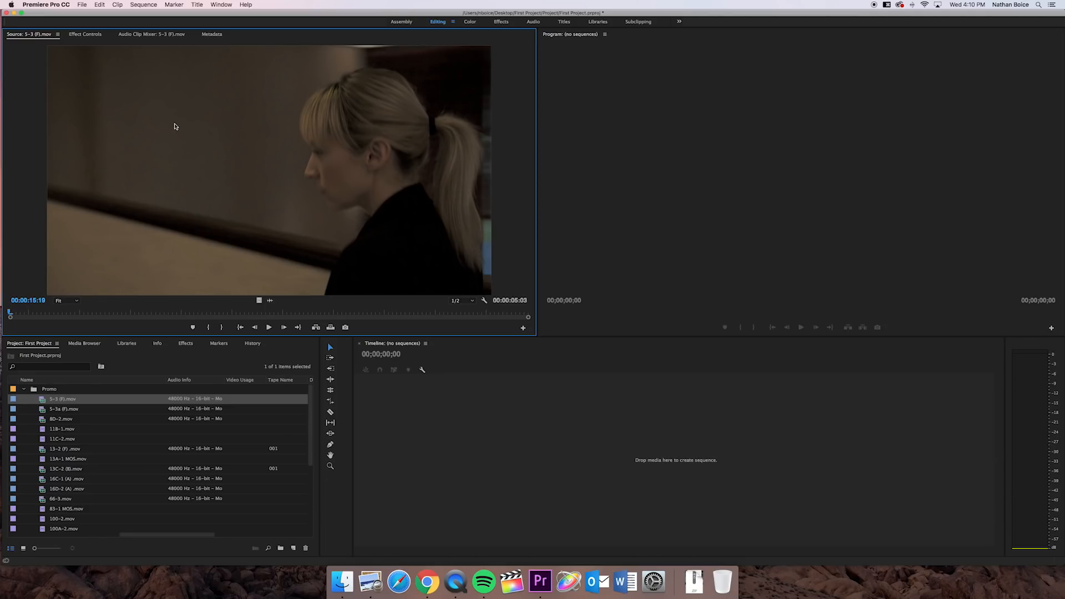
pyautogui.moveTo(188, 124)
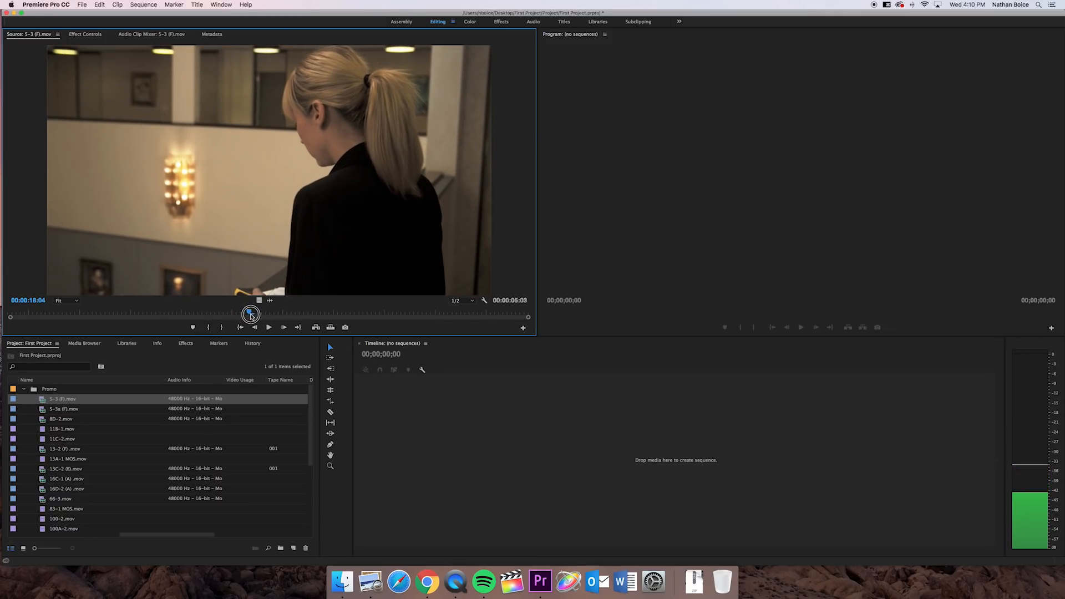
pyautogui.moveTo(217, 326)
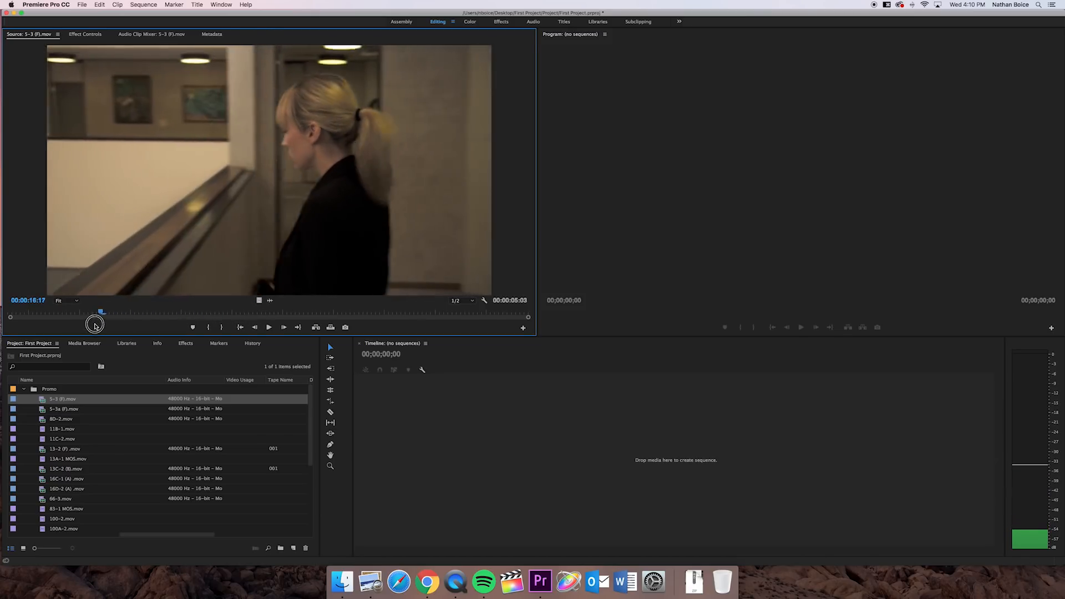
pyautogui.moveTo(102, 312); pyautogui.dragTo(204, 313)
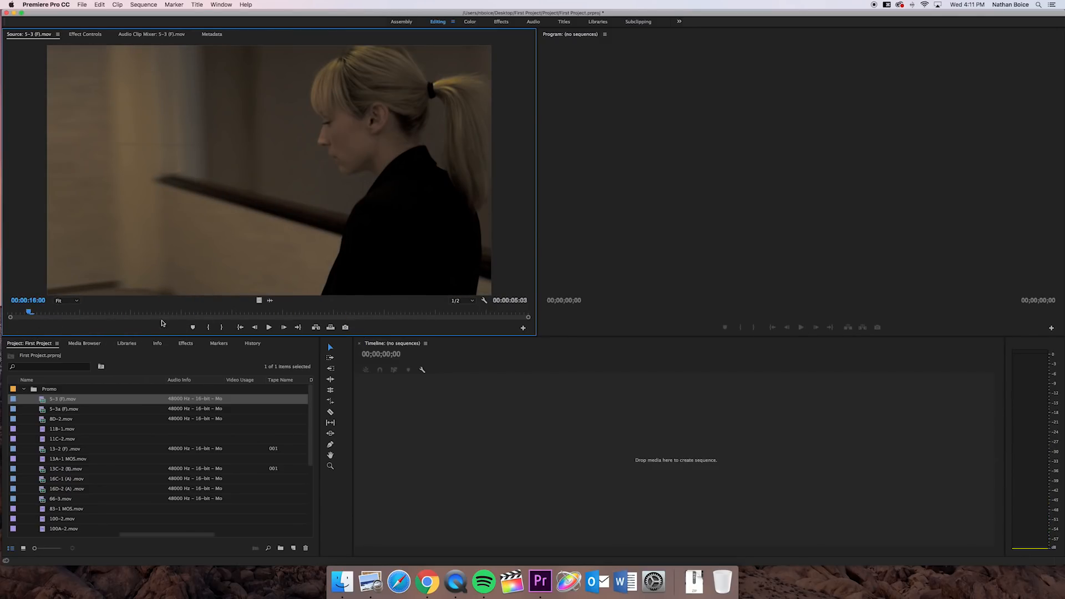
pyautogui.click(269, 327)
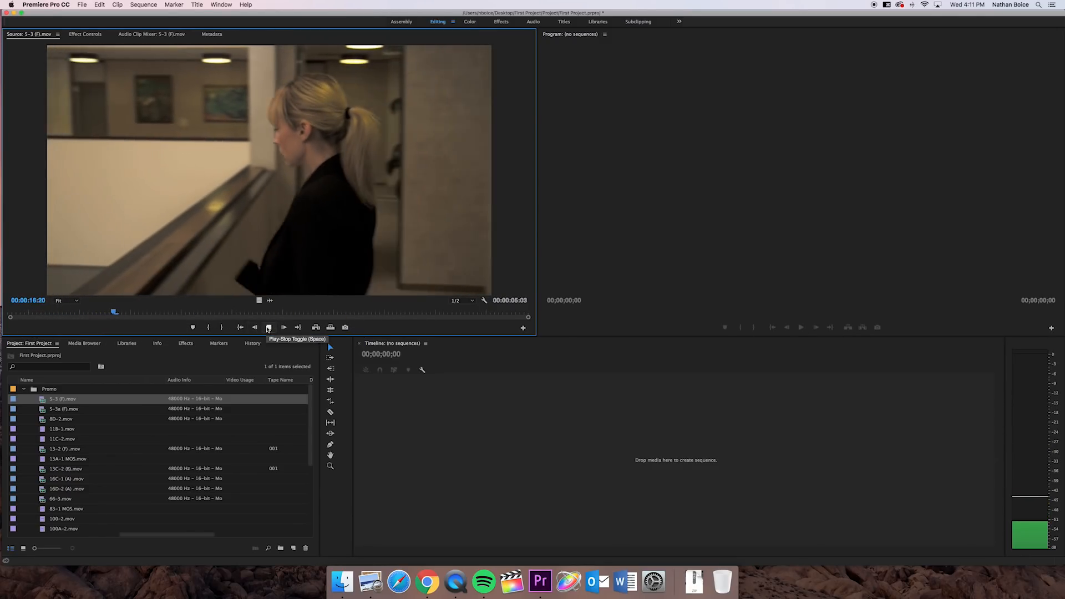
pyautogui.click(268, 327)
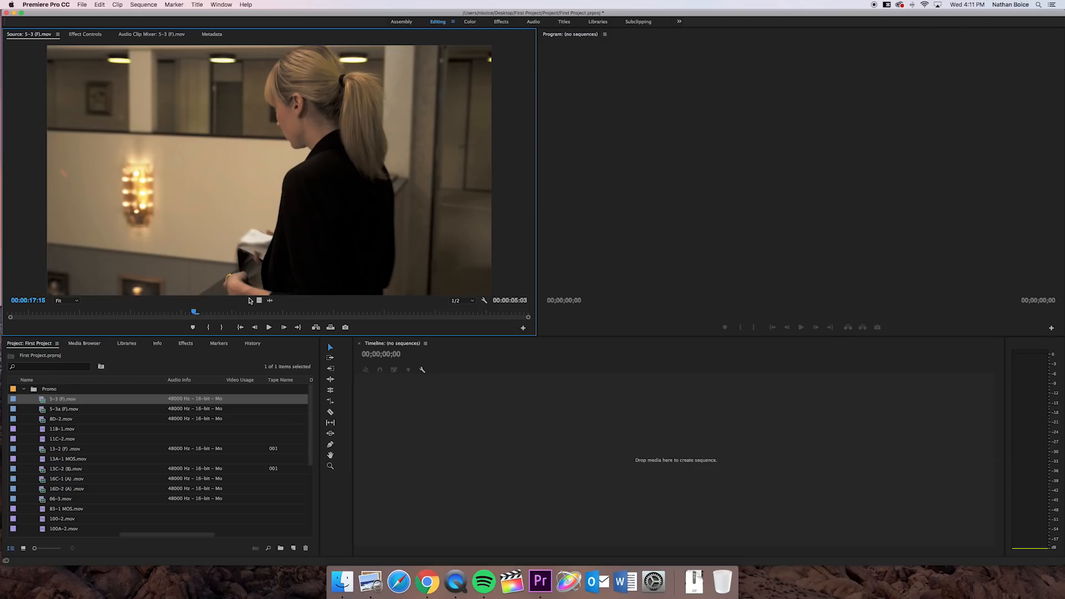
pyautogui.click(267, 326)
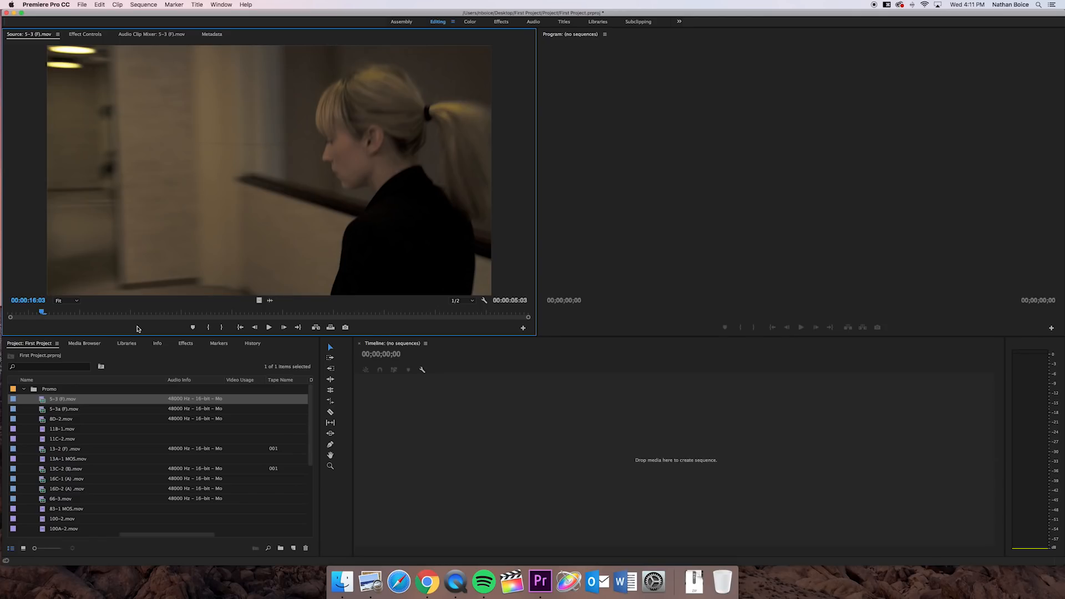
# Step: Play and replay 5-3 (F).mov from its start, stopping near 00:00:17:08 at the chosen start frame
pyautogui.click(269, 327)
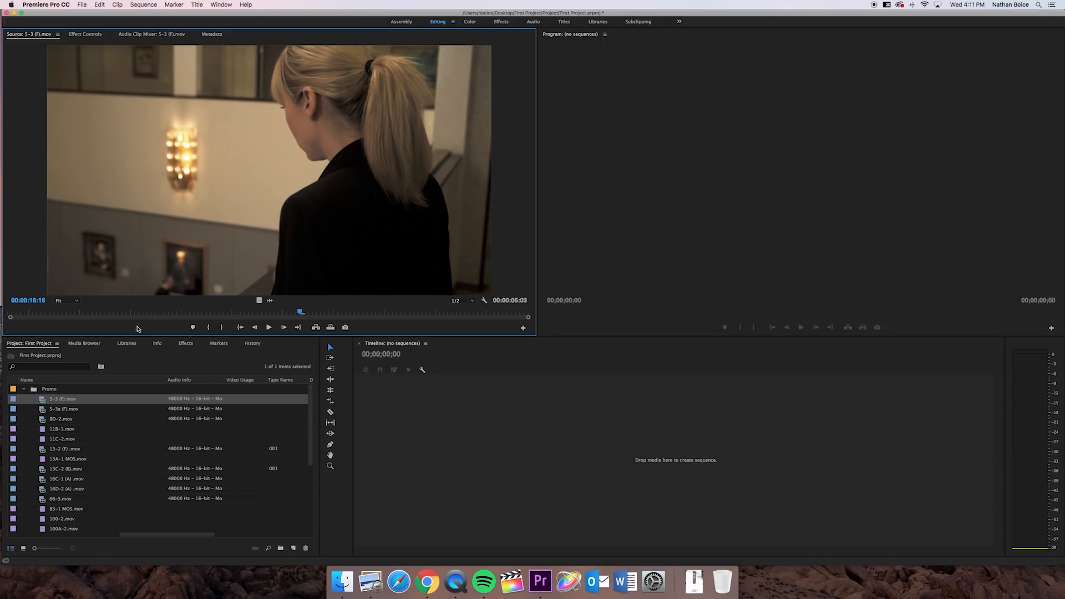
pyautogui.click(267, 327)
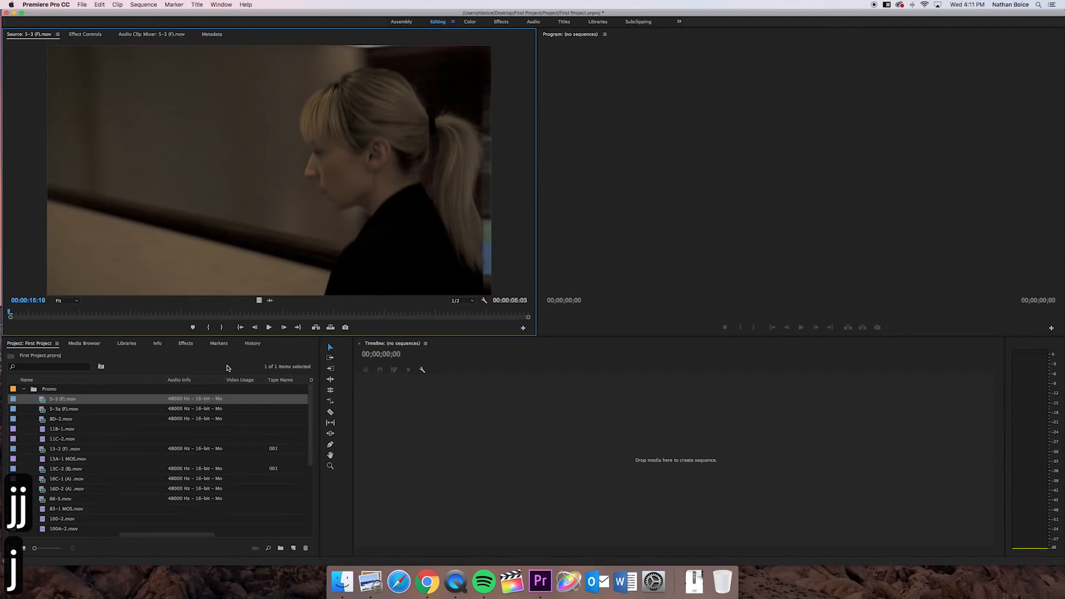
pyautogui.moveTo(225, 367)
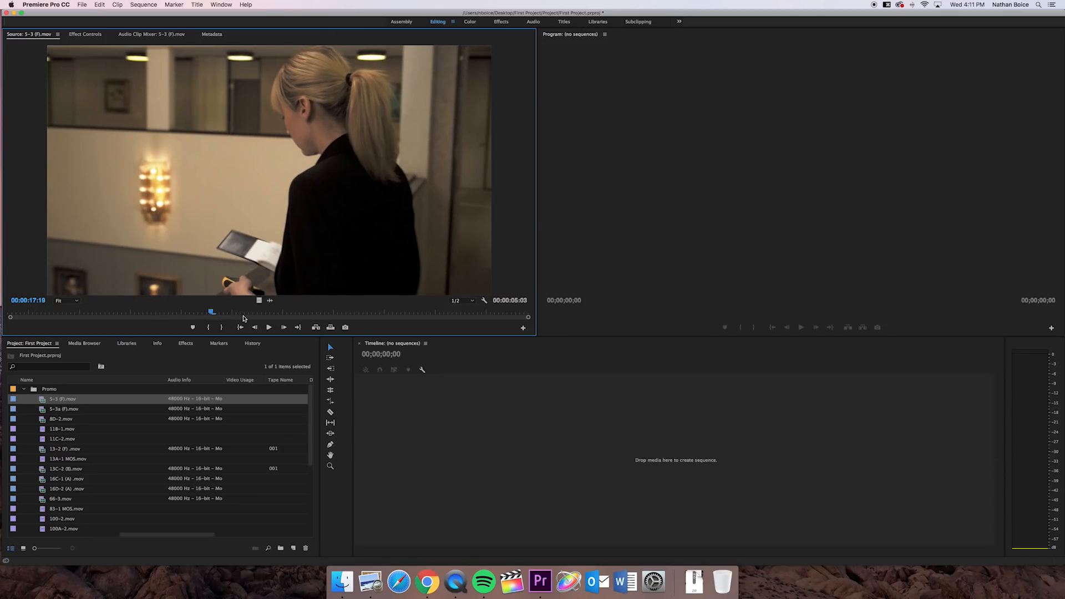
pyautogui.moveTo(54, 319)
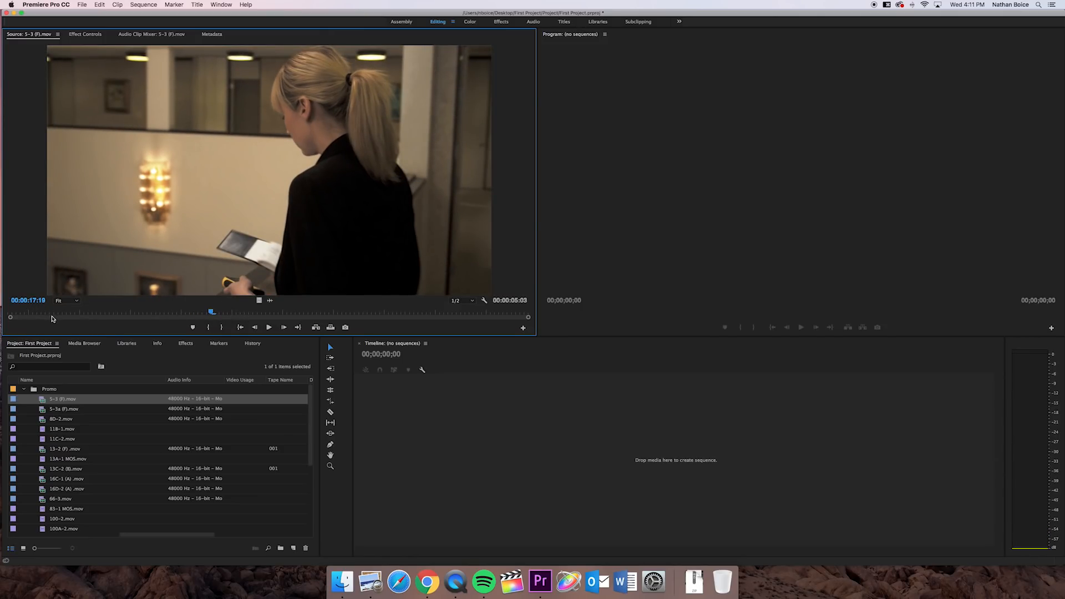
pyautogui.click(269, 326)
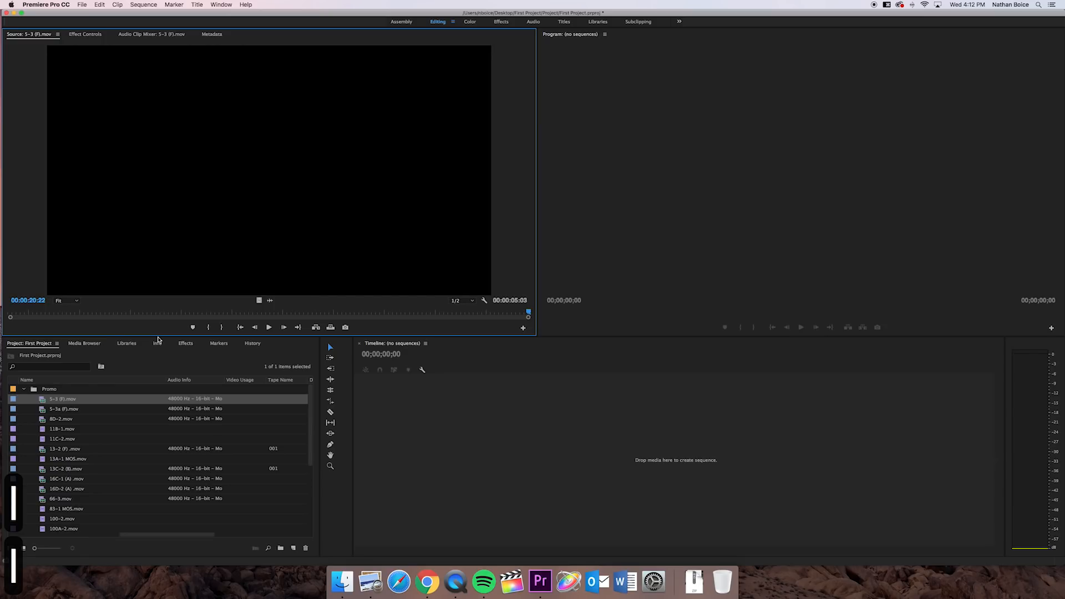
pyautogui.click(269, 326)
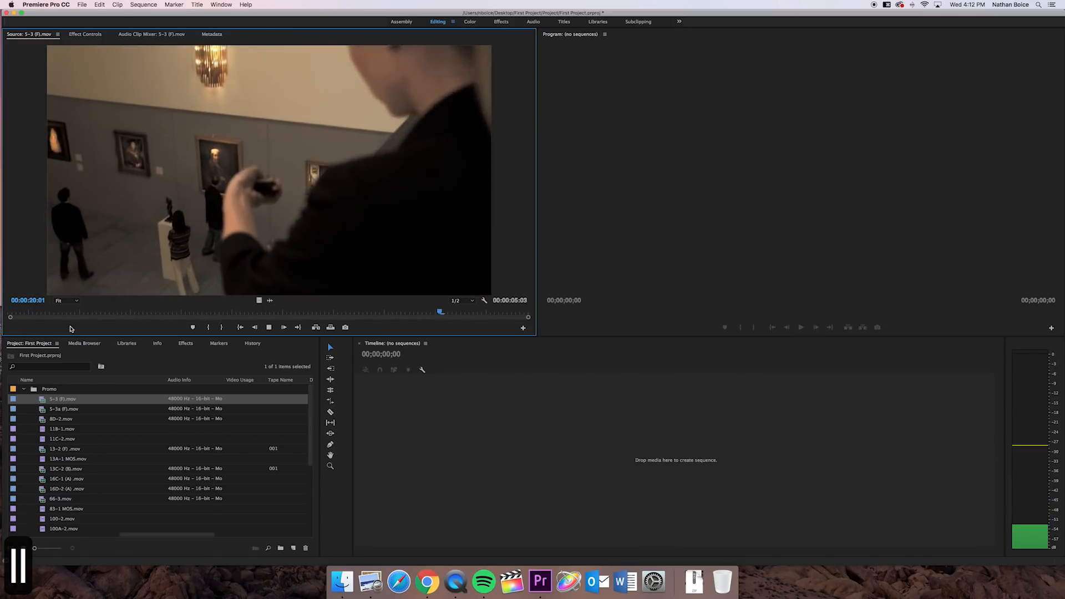
pyautogui.click(283, 327)
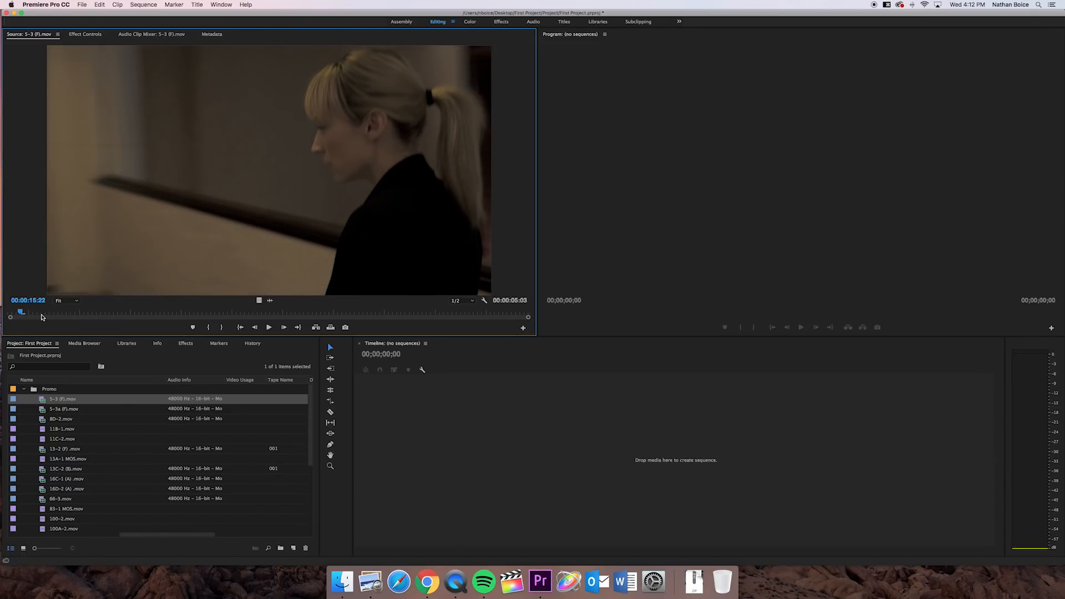
pyautogui.click(283, 327)
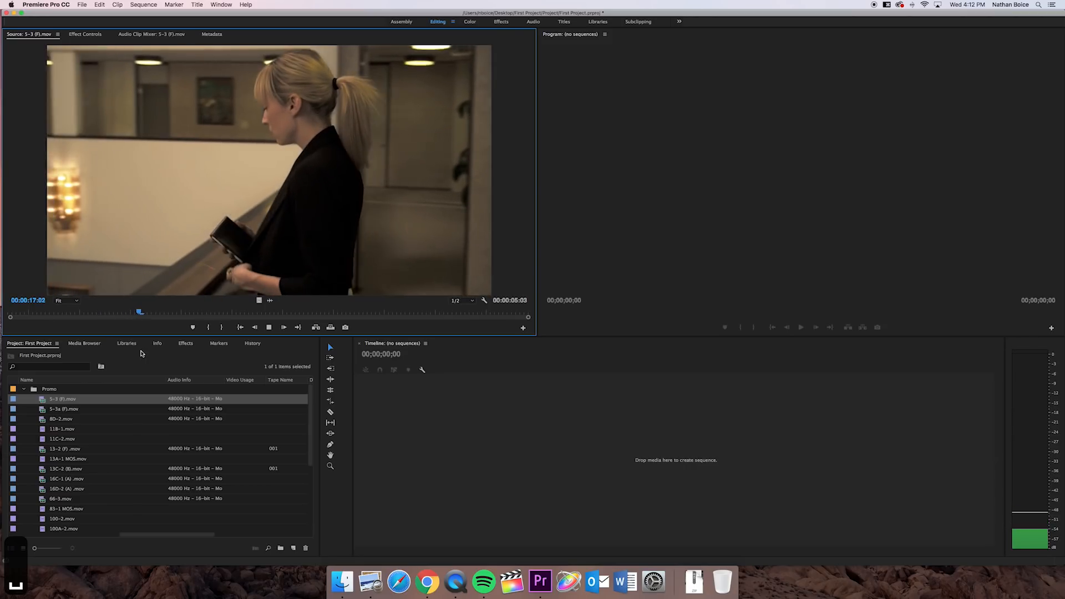
pyautogui.press('k')
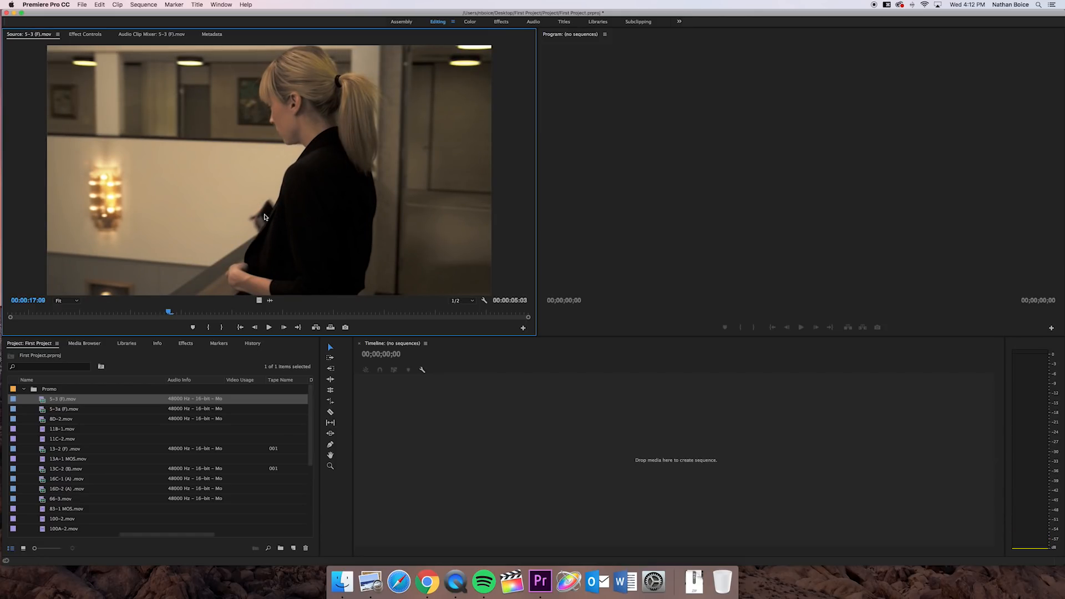
pyautogui.moveTo(231, 293)
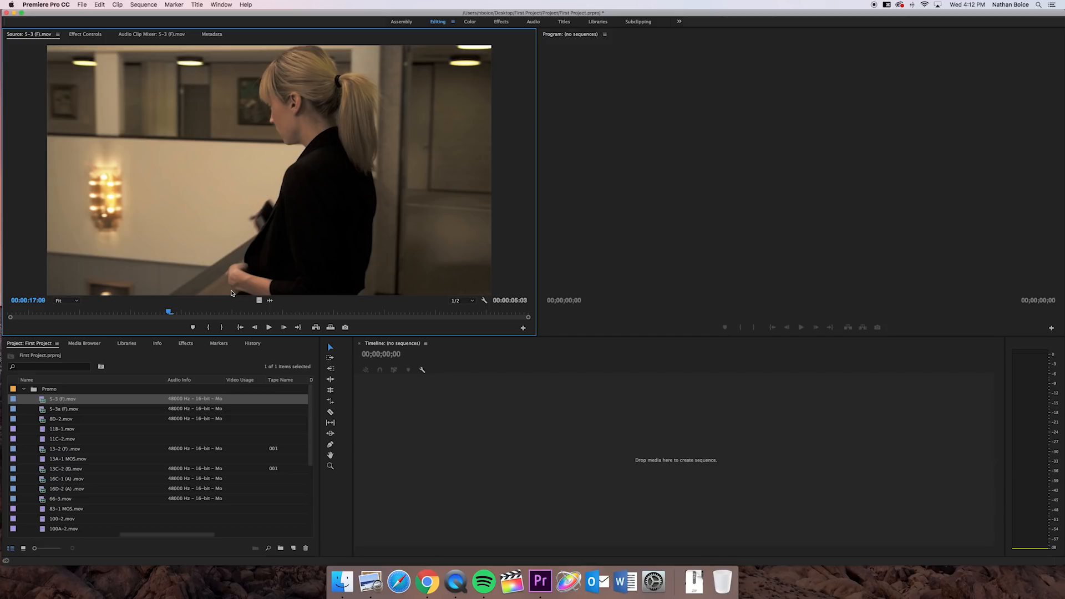
pyautogui.moveTo(244, 304)
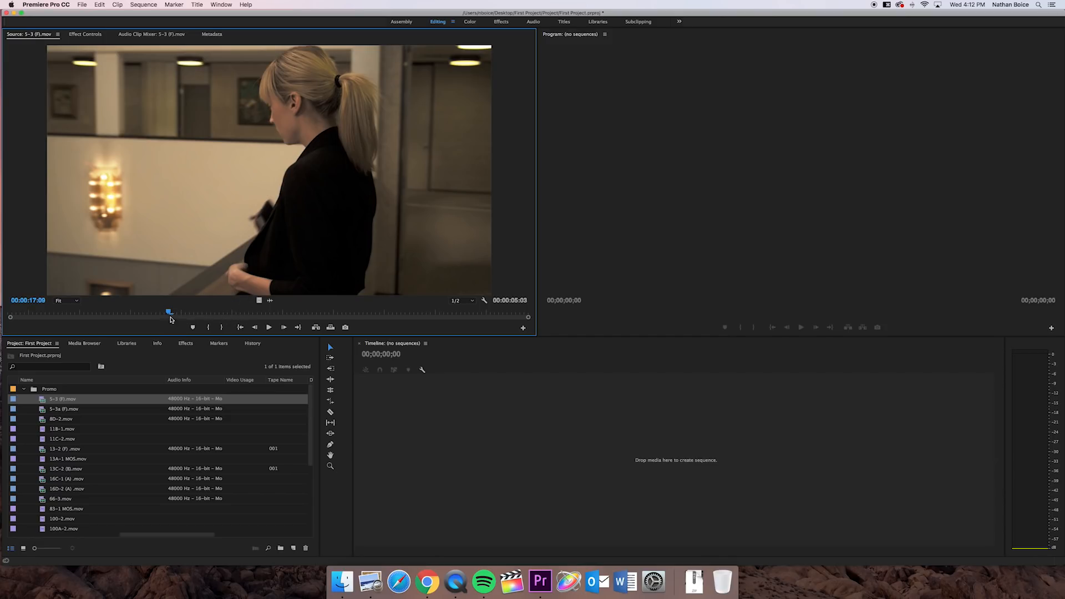
pyautogui.moveTo(179, 312)
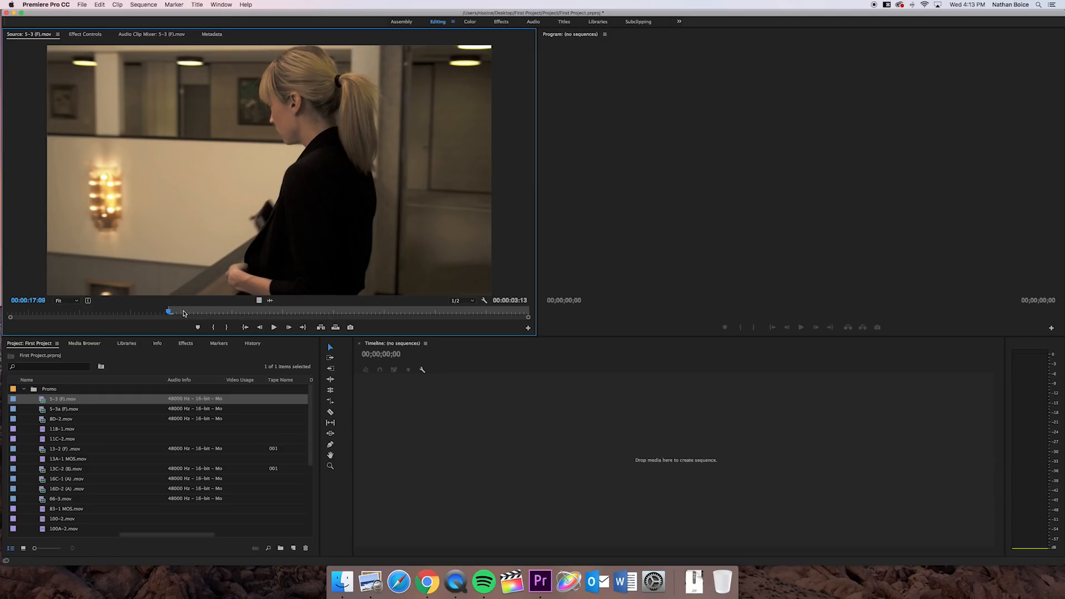
pyautogui.moveTo(284, 256)
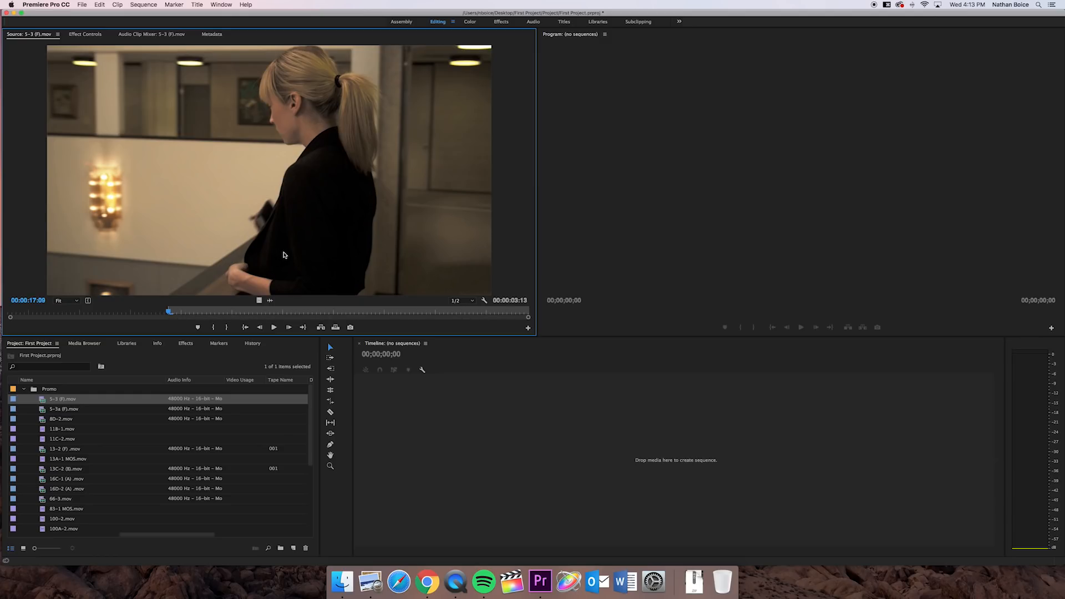
pyautogui.moveTo(13, 316)
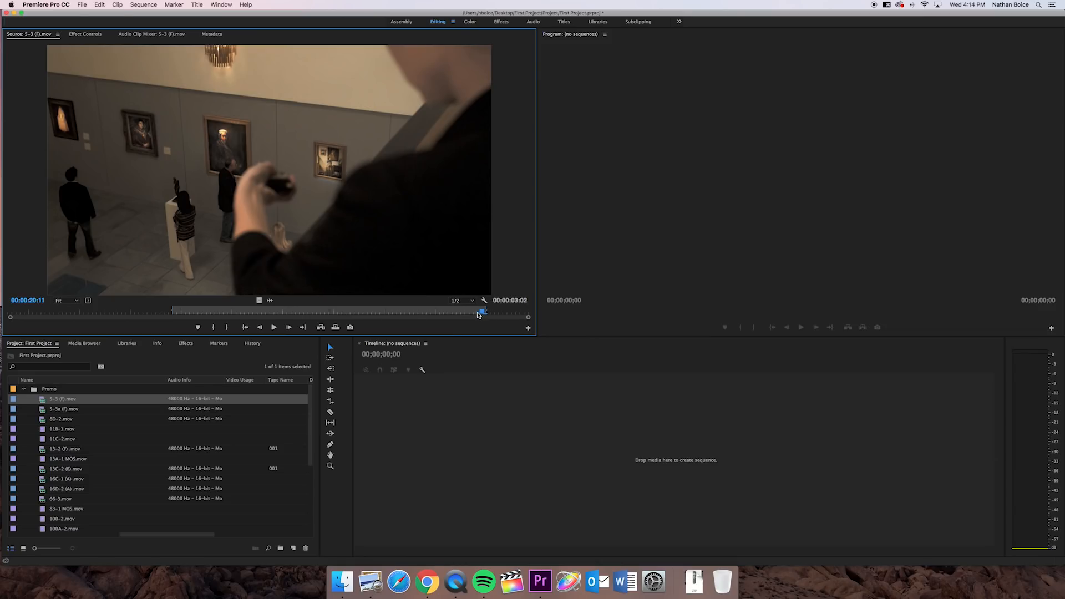
pyautogui.moveTo(464, 314)
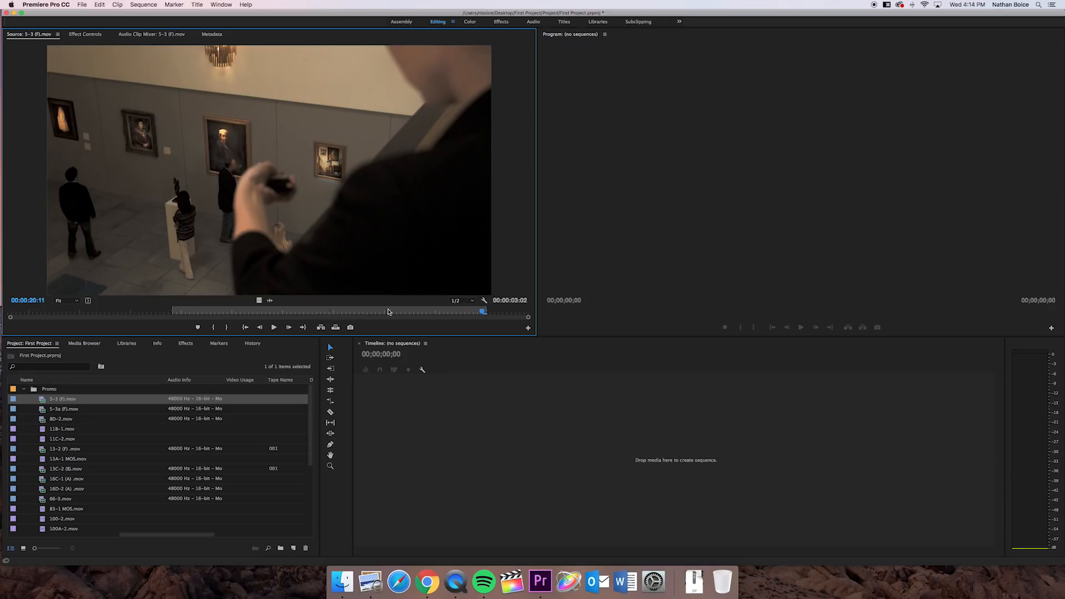
pyautogui.moveTo(204, 318)
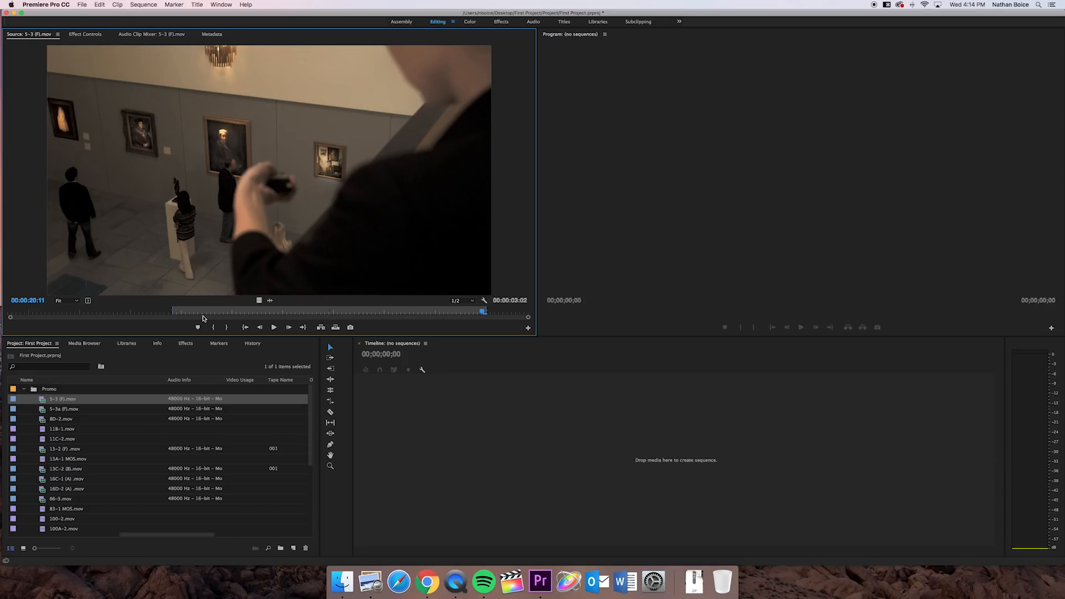
pyautogui.moveTo(178, 317)
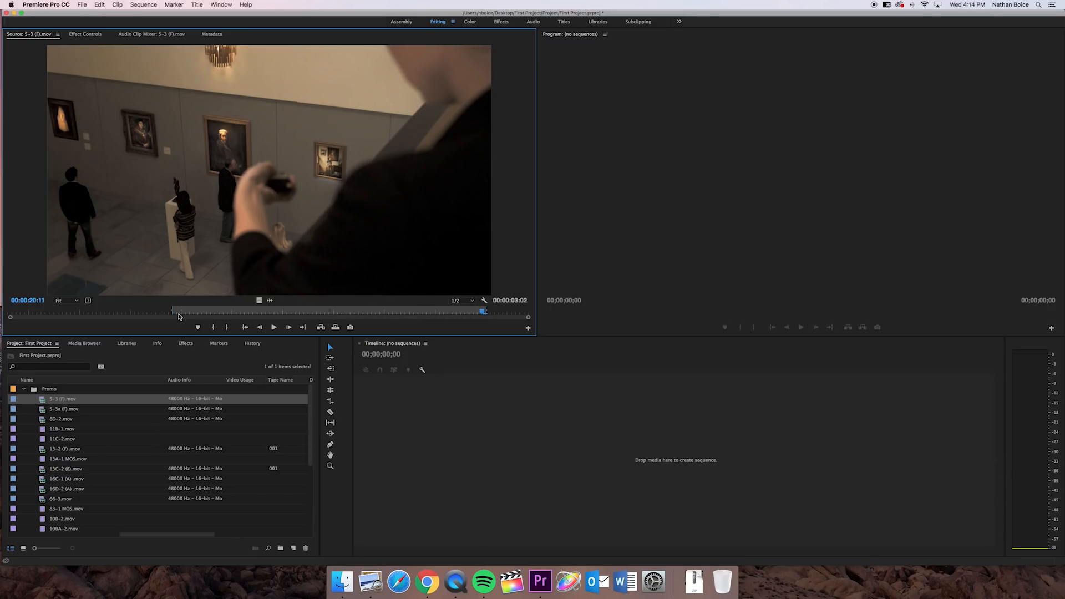
pyautogui.moveTo(258, 259)
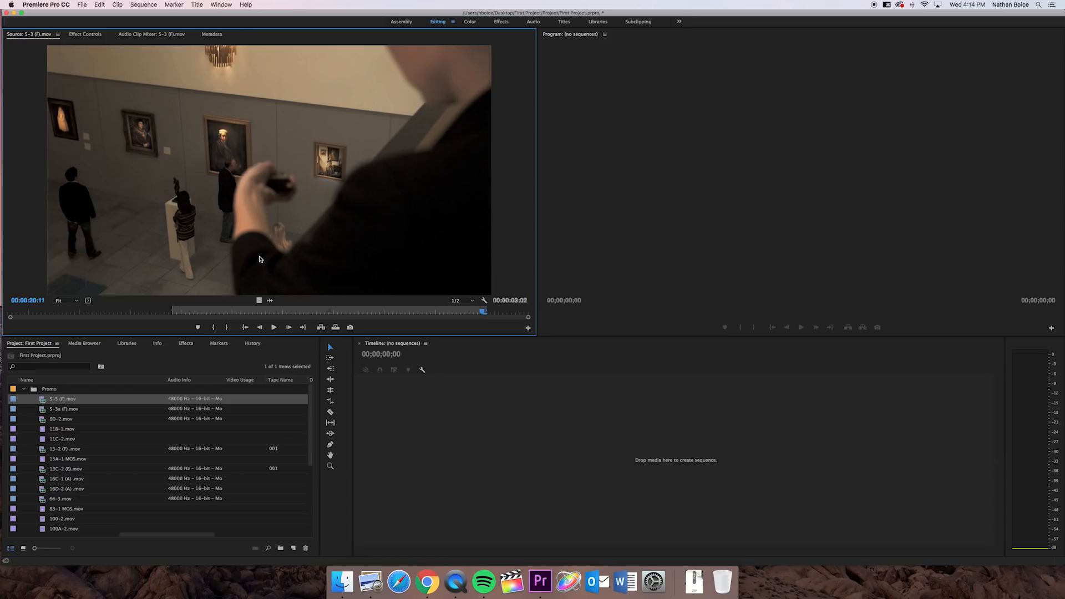
pyautogui.moveTo(225, 144)
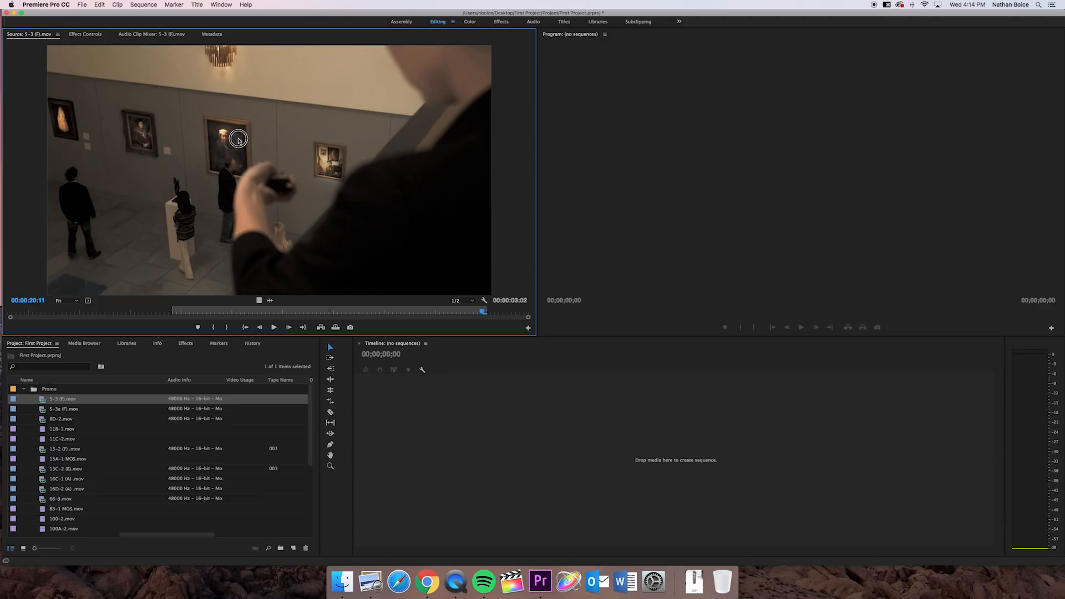
pyautogui.moveTo(287, 244)
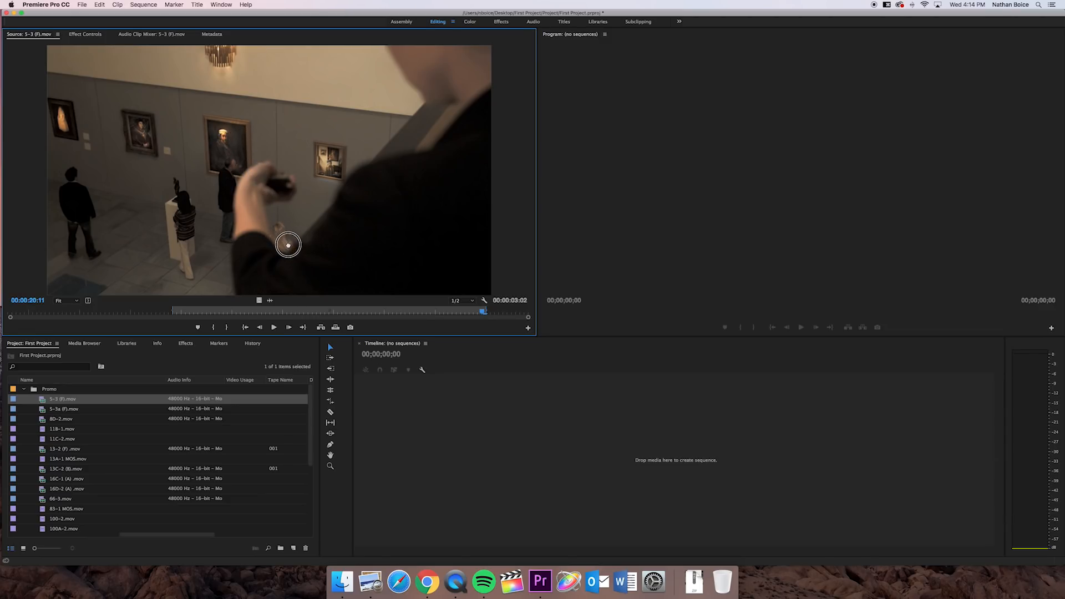
pyautogui.moveTo(426, 435)
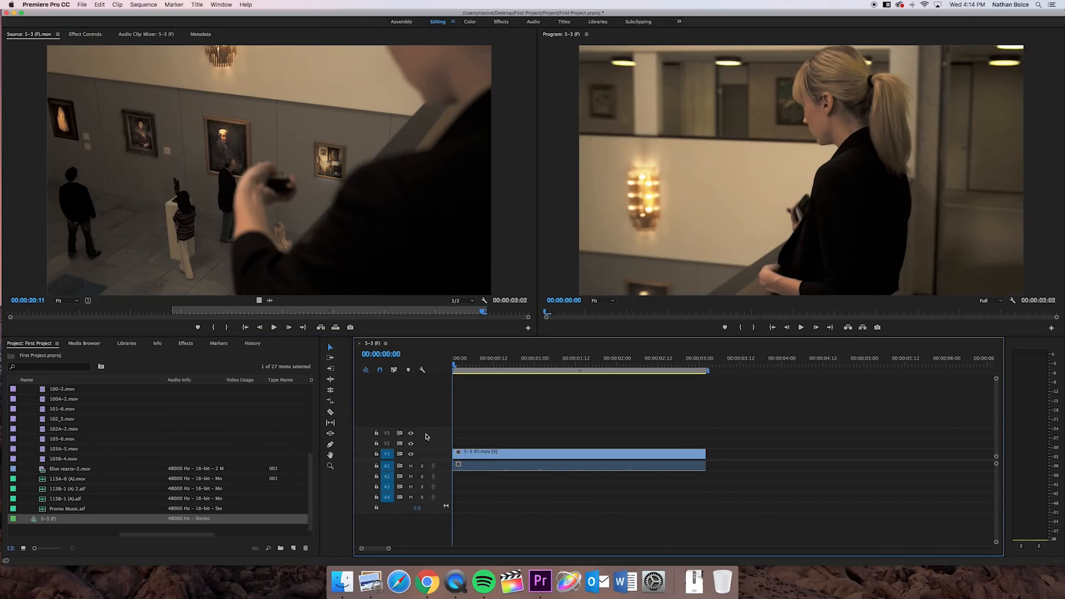
pyautogui.moveTo(434, 397)
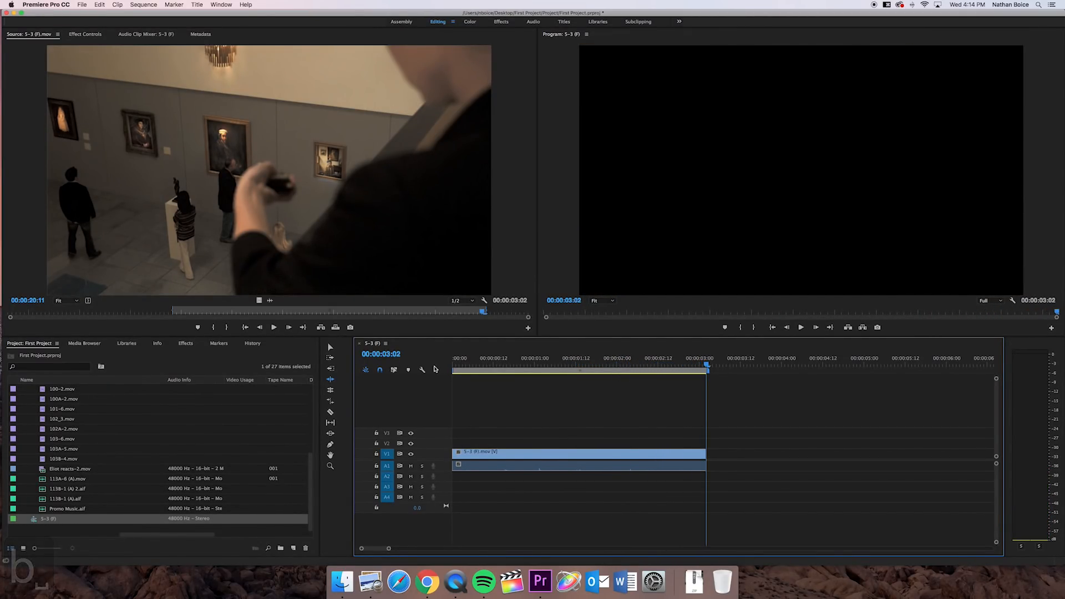
pyautogui.moveTo(608, 260)
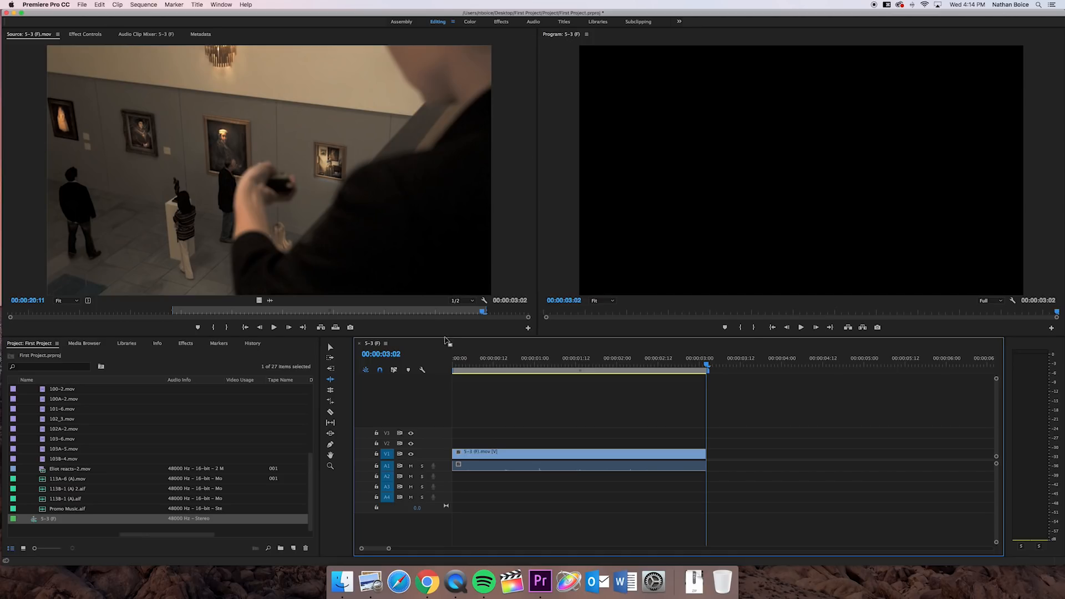
pyautogui.moveTo(425, 378)
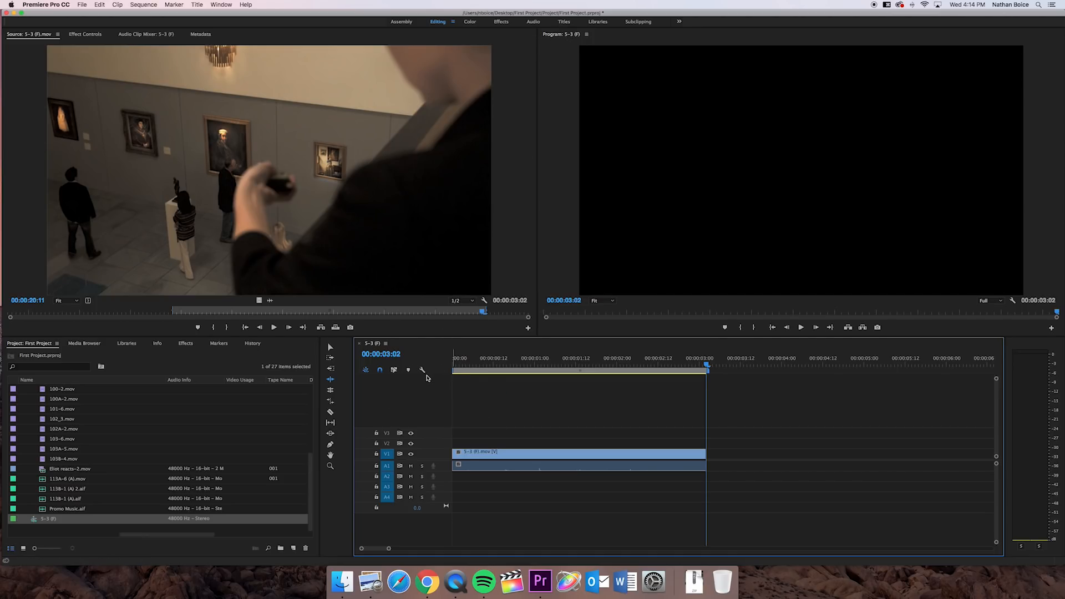